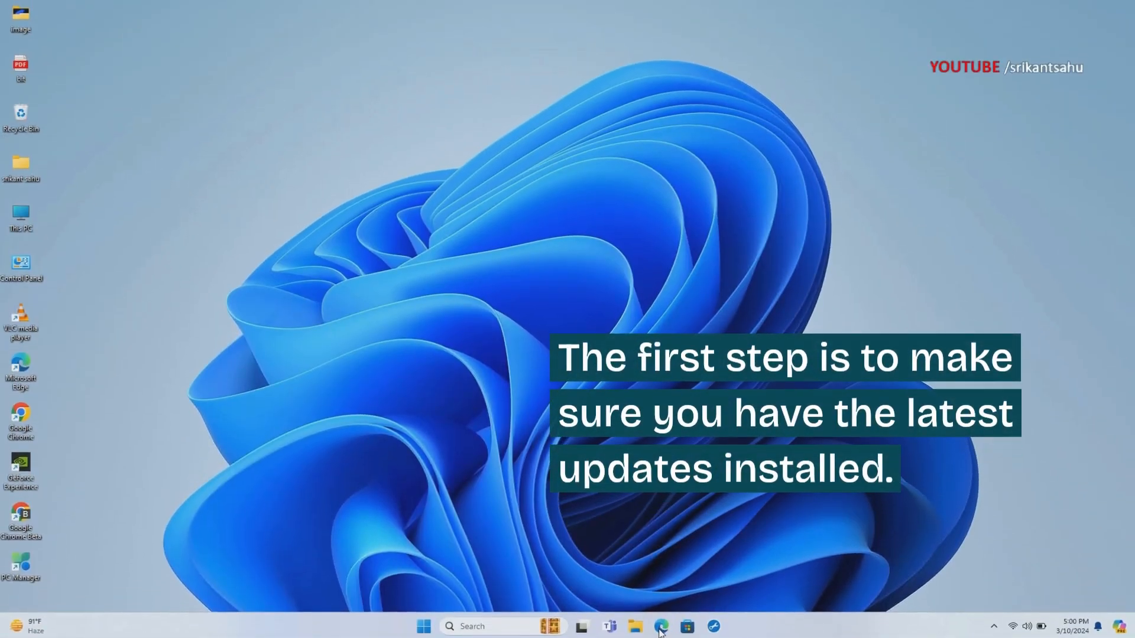
Launch Edge and reach its Settings page from the Settings and more menu
click(660, 627)
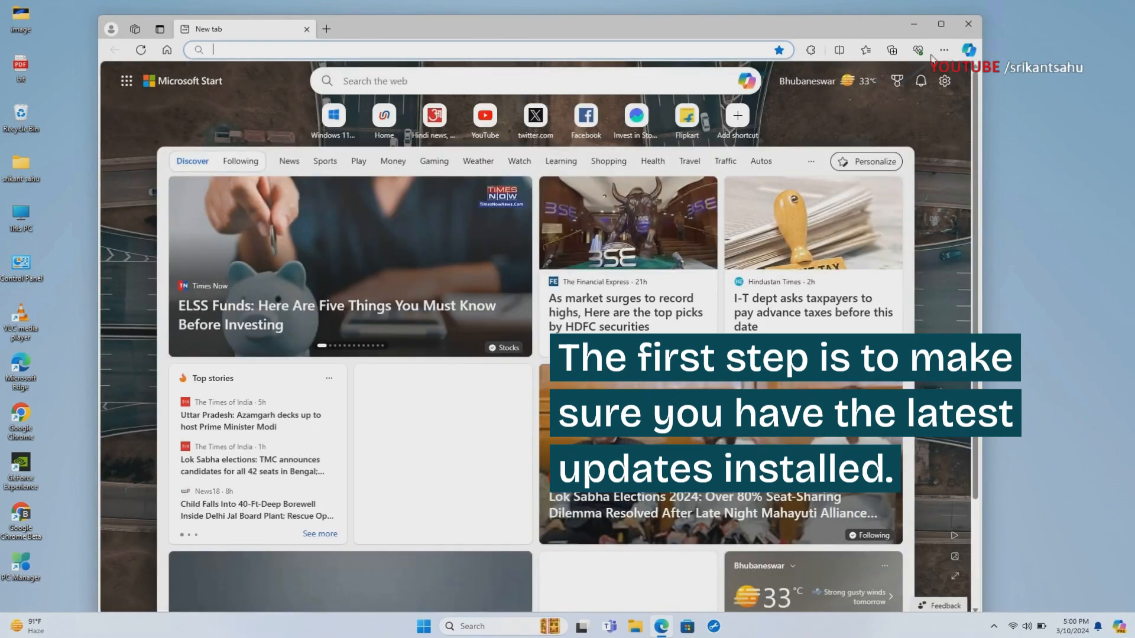
click(943, 50)
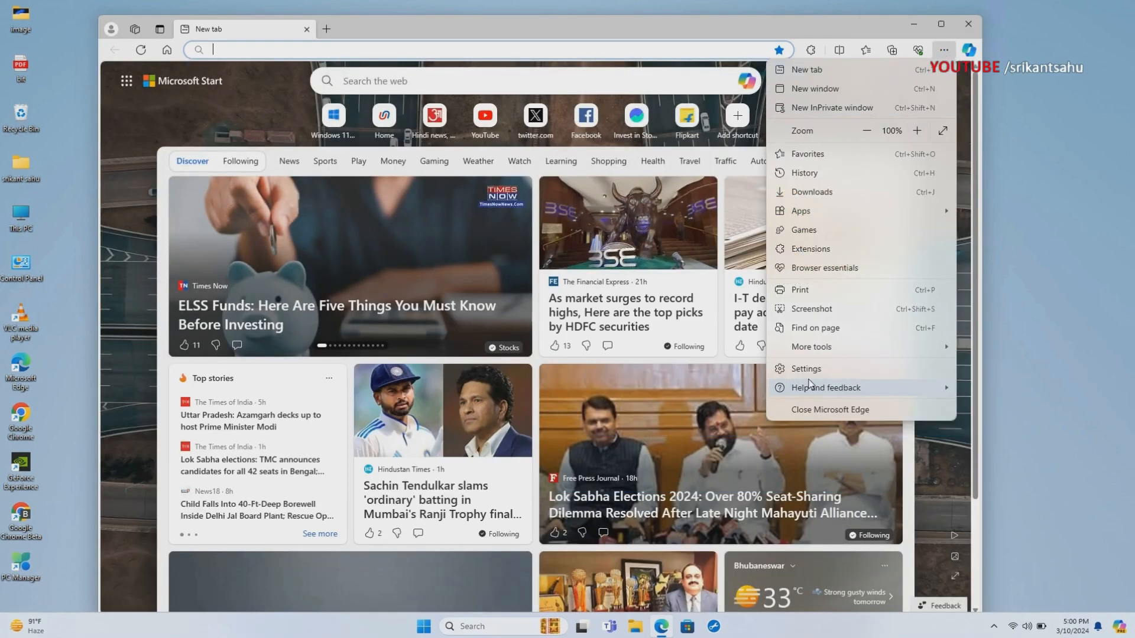
click(805, 369)
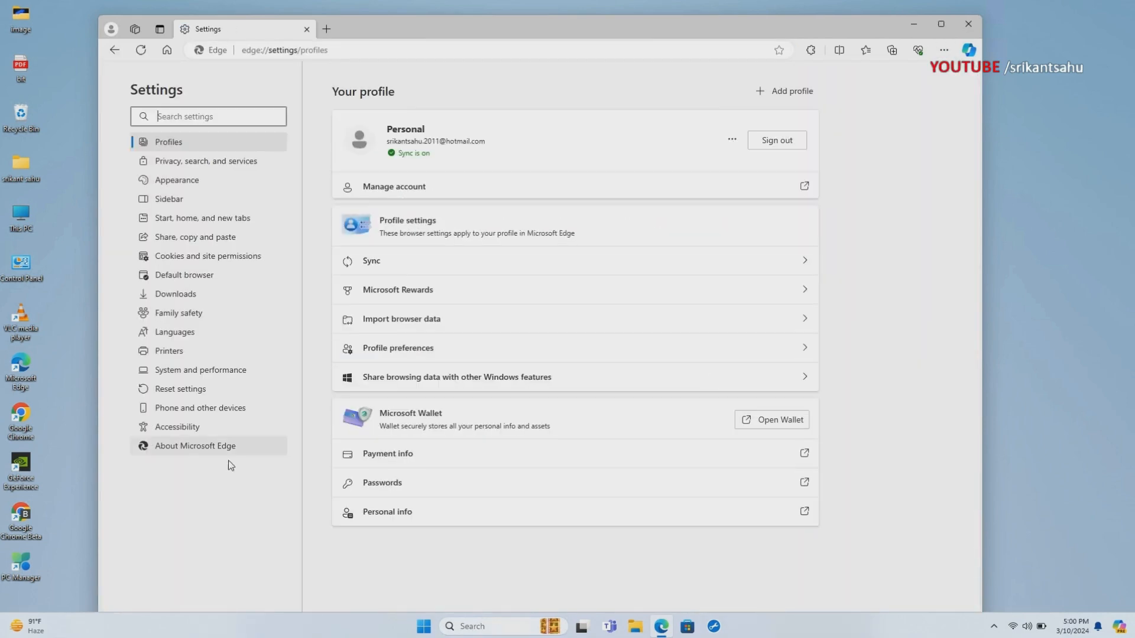
click(195, 446)
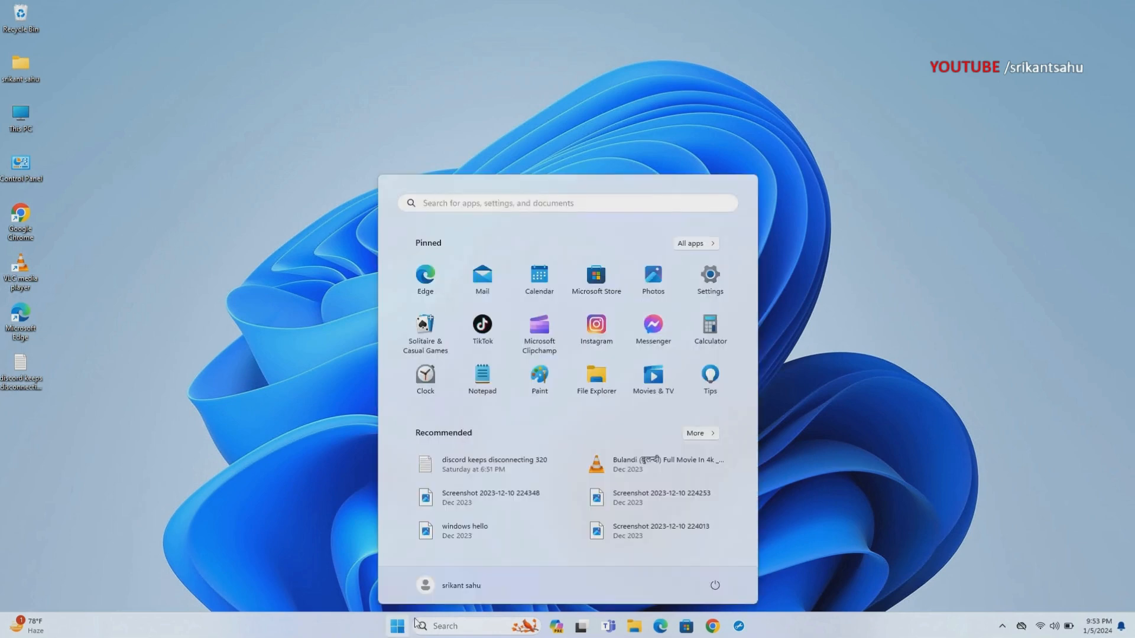
Check Windows Update and install the available Defender security intelligence update
click(708, 280)
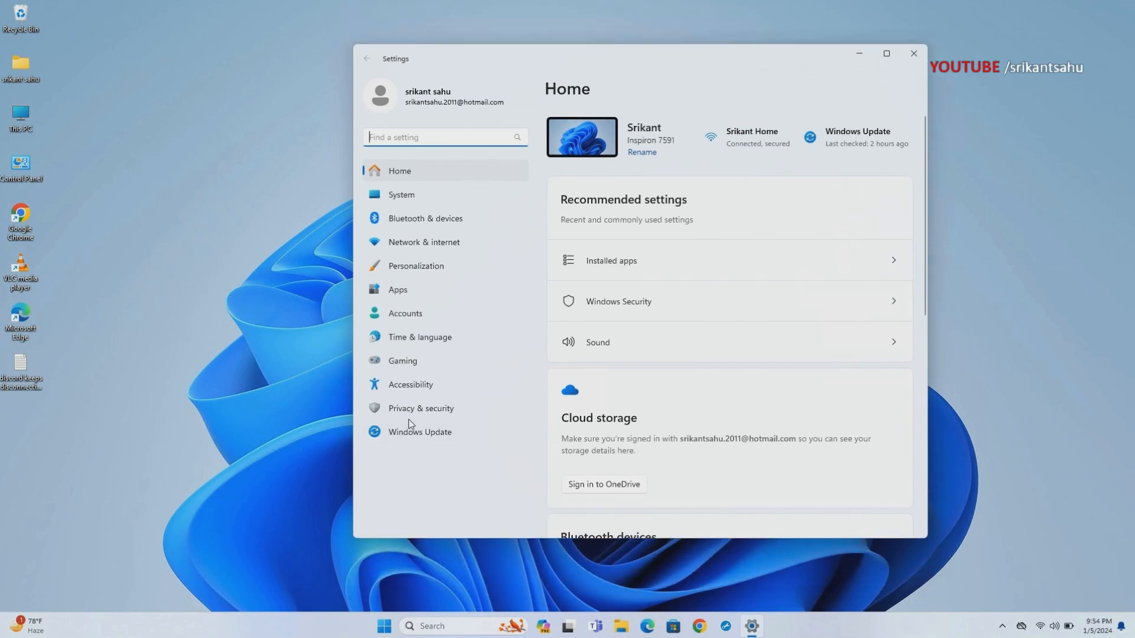
click(418, 431)
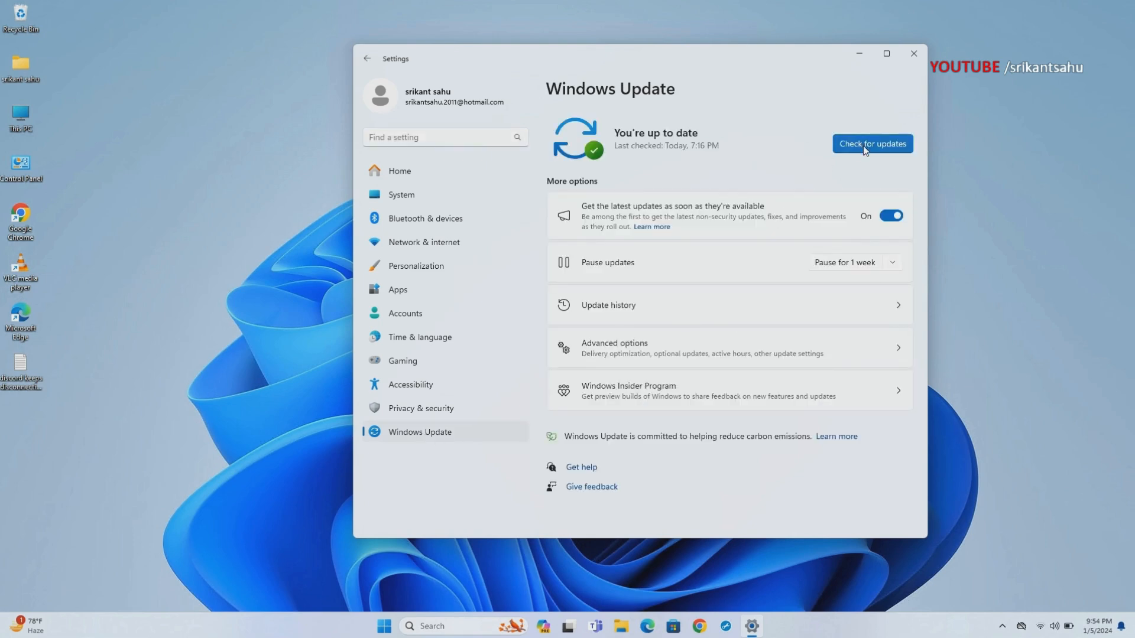
click(871, 143)
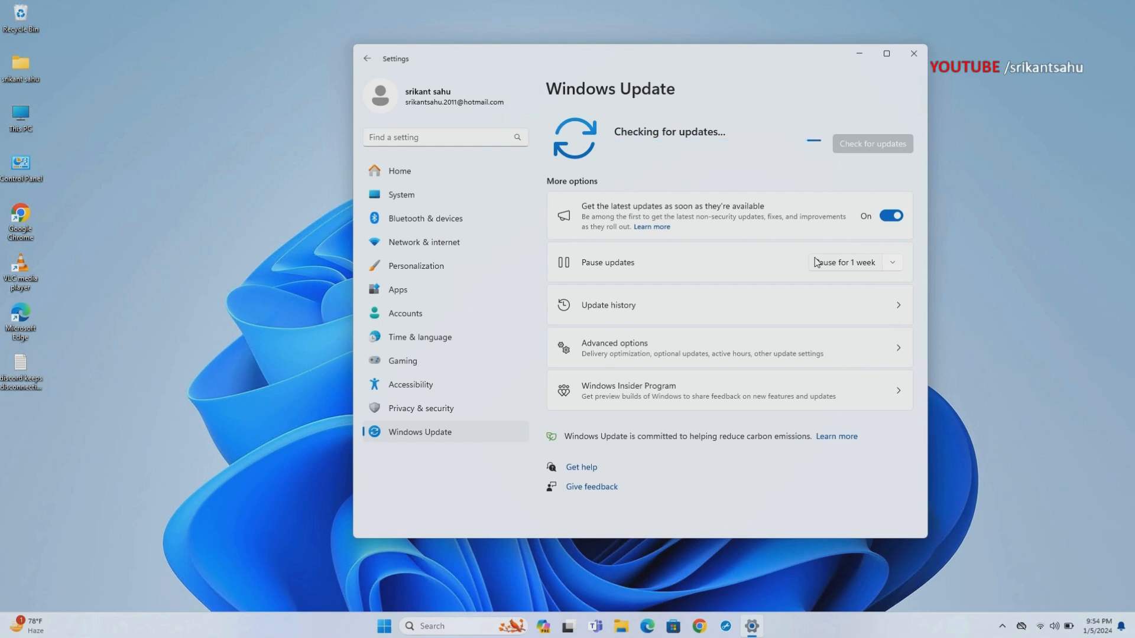
mouse_move(897, 376)
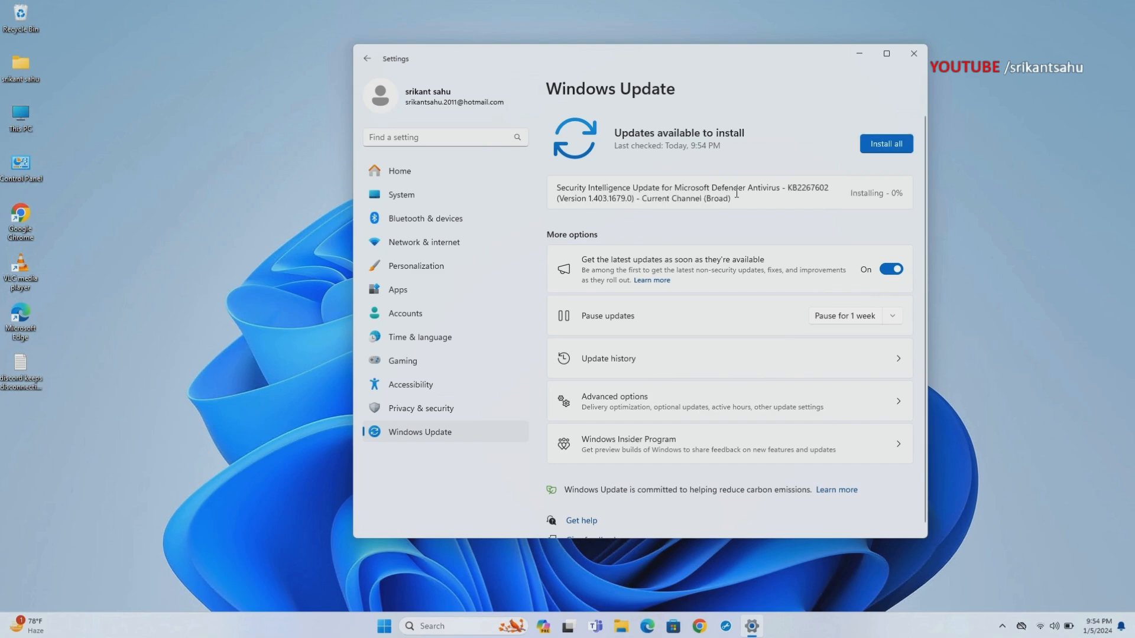
click(886, 143)
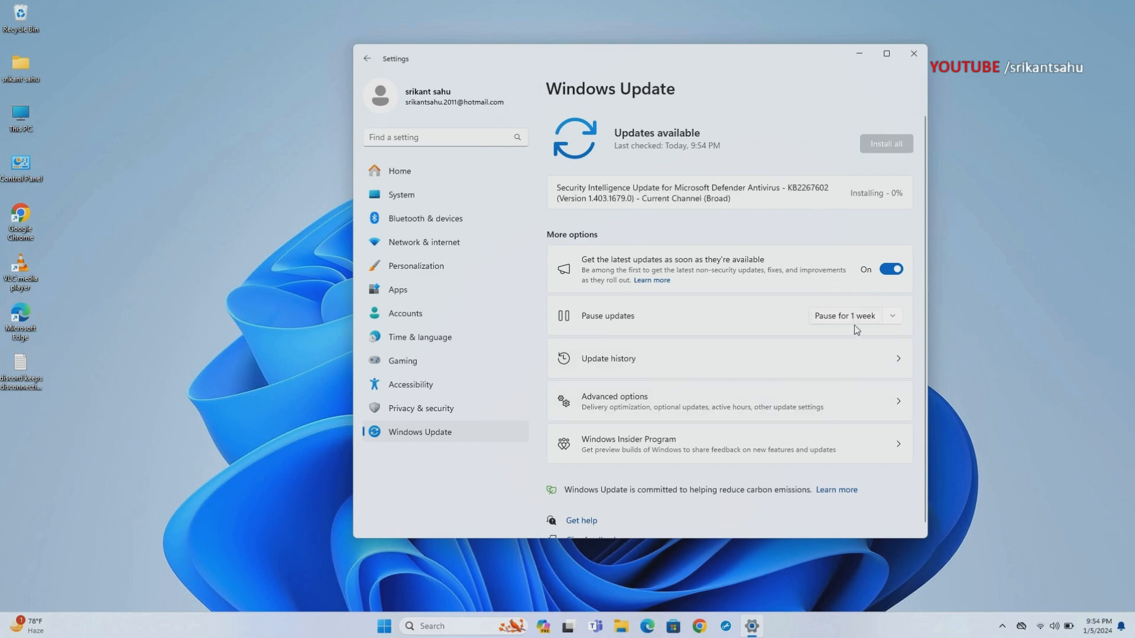
click(912, 53)
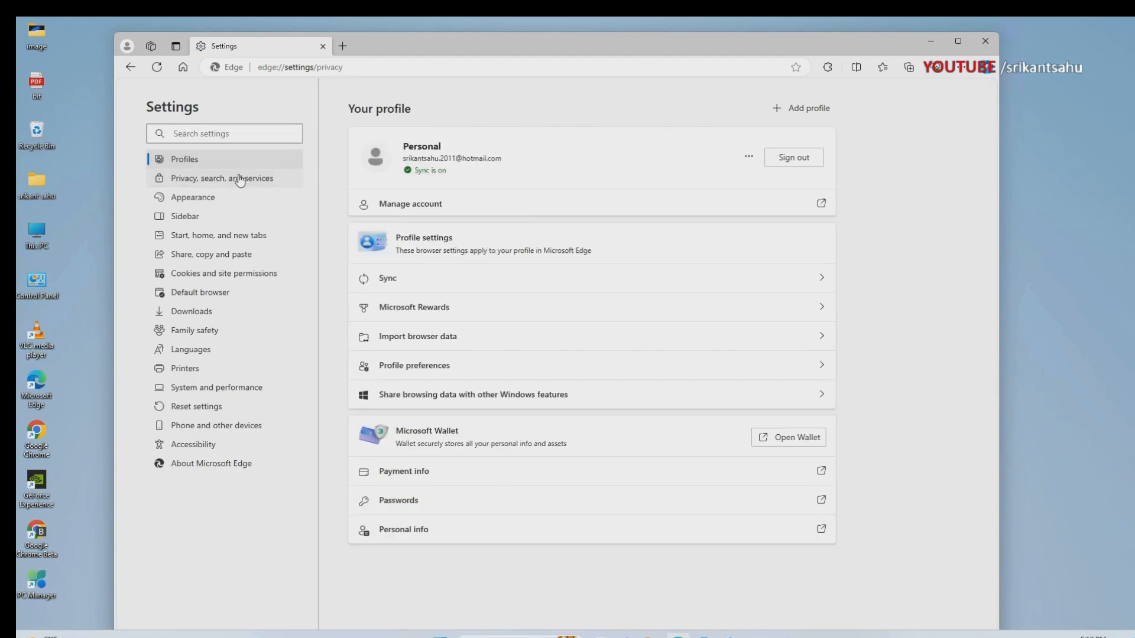
In Privacy, search, and services, choose what to clear with the time range set to All time
click(222, 179)
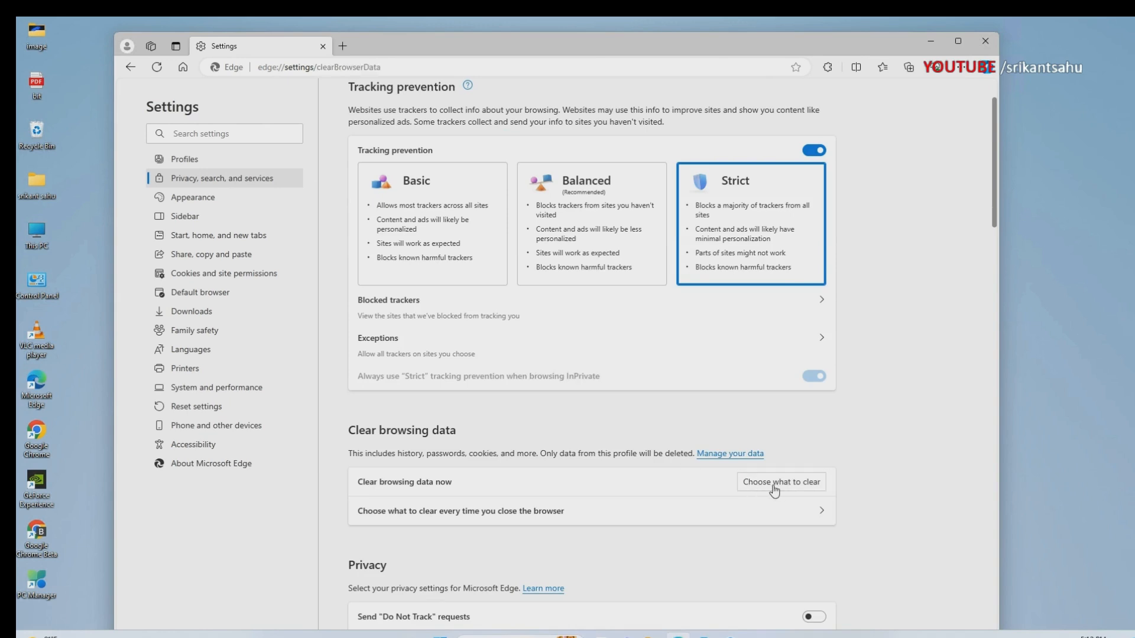
click(780, 481)
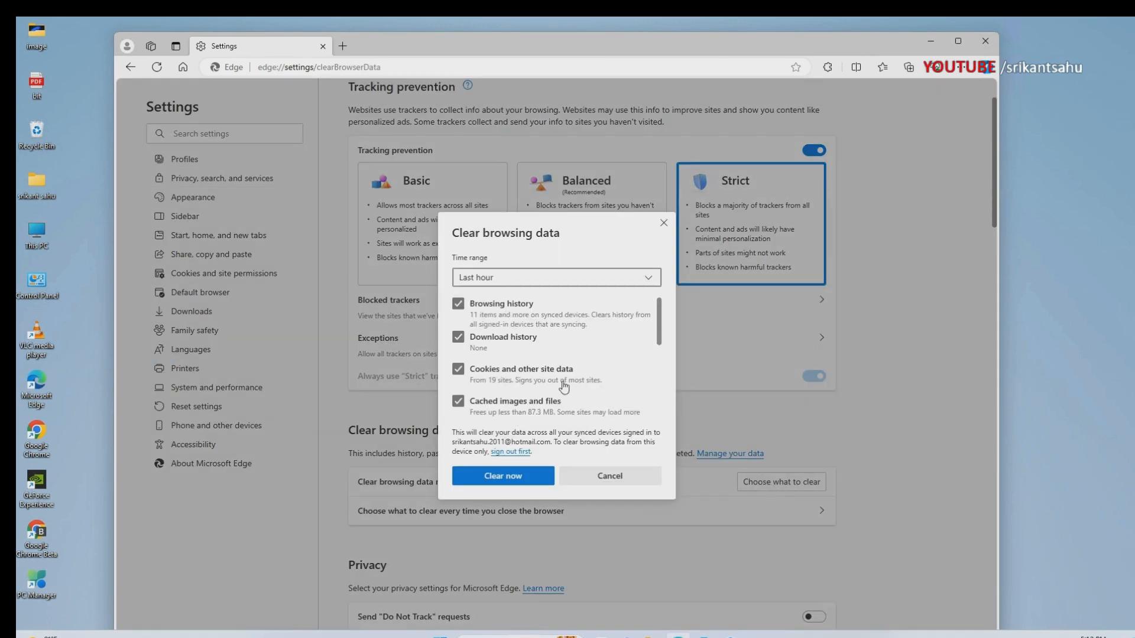
click(556, 277)
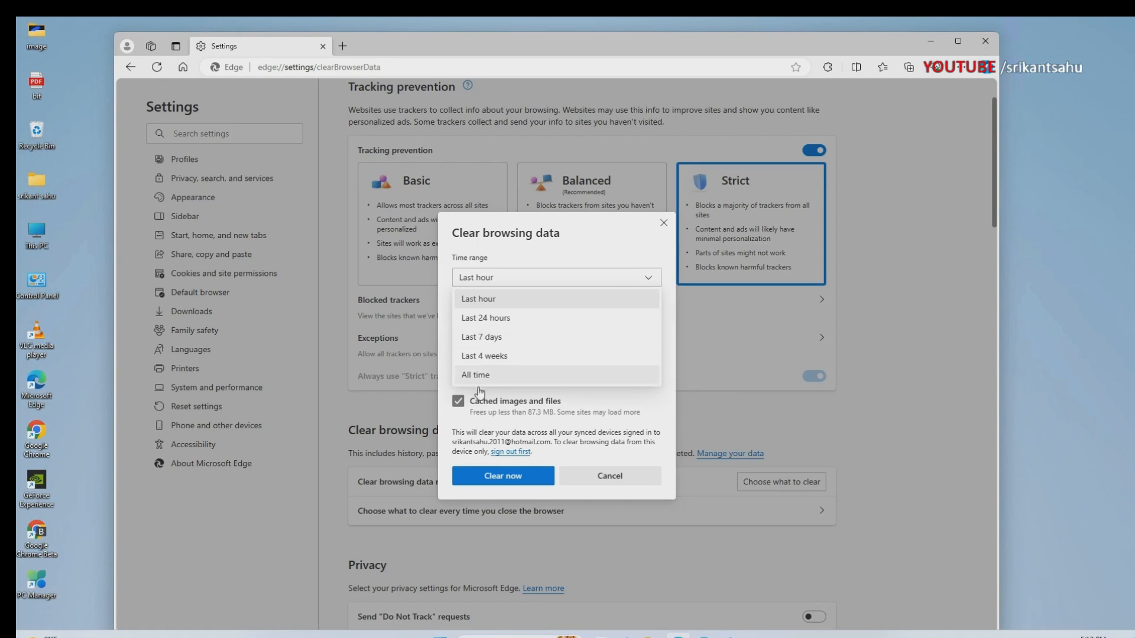
click(476, 375)
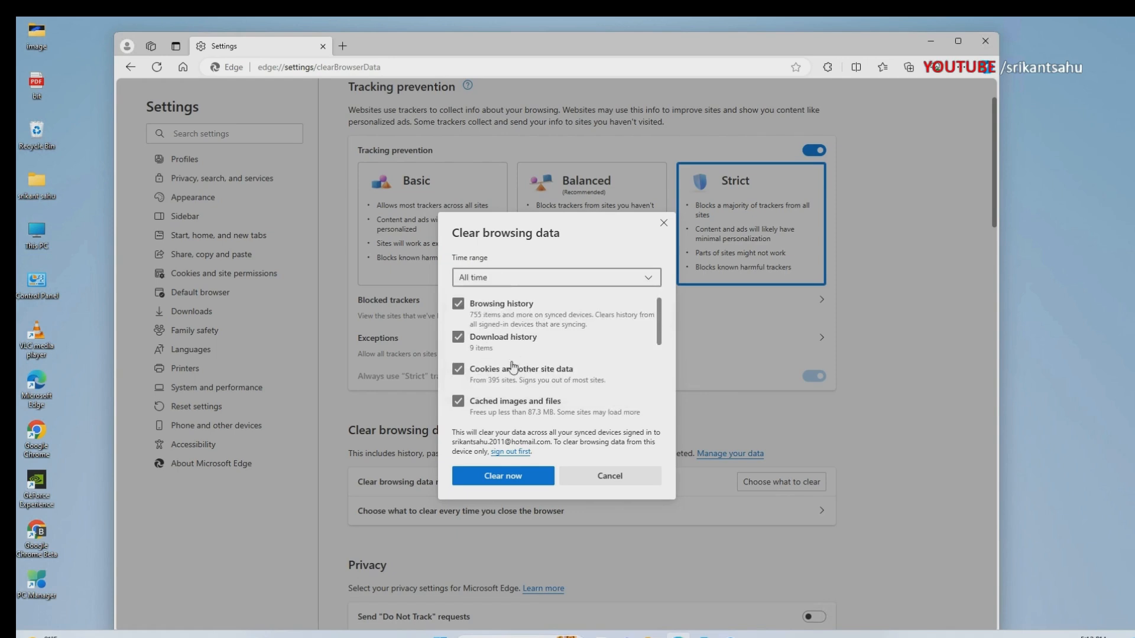
Clear history, downloads, cookies and cached images and files now
scroll(down, 3)
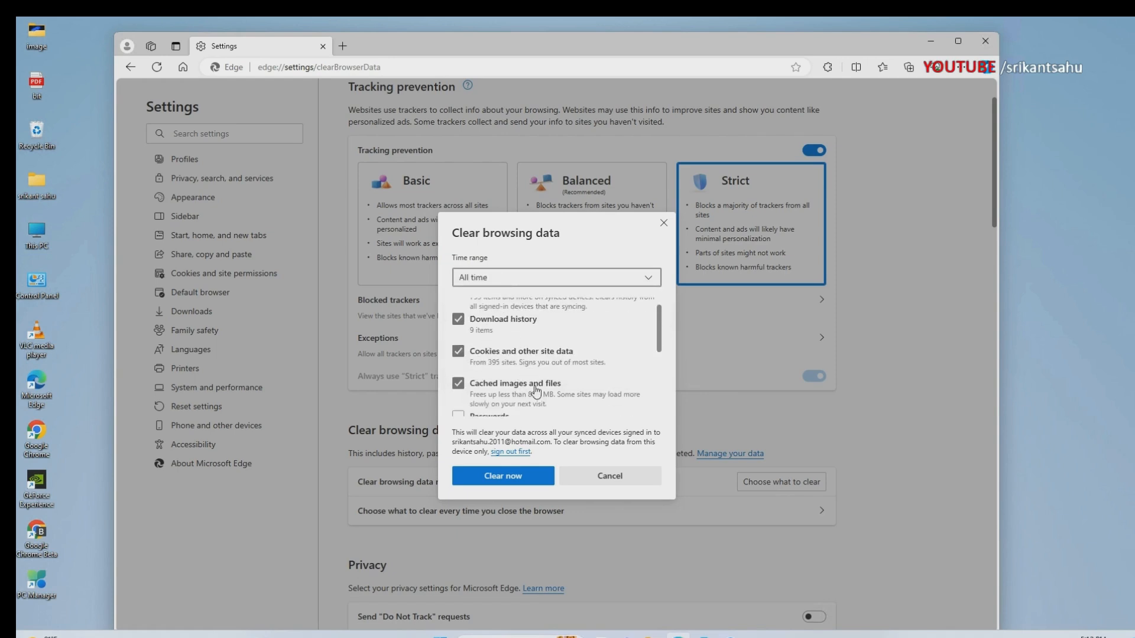
scroll(down, 3)
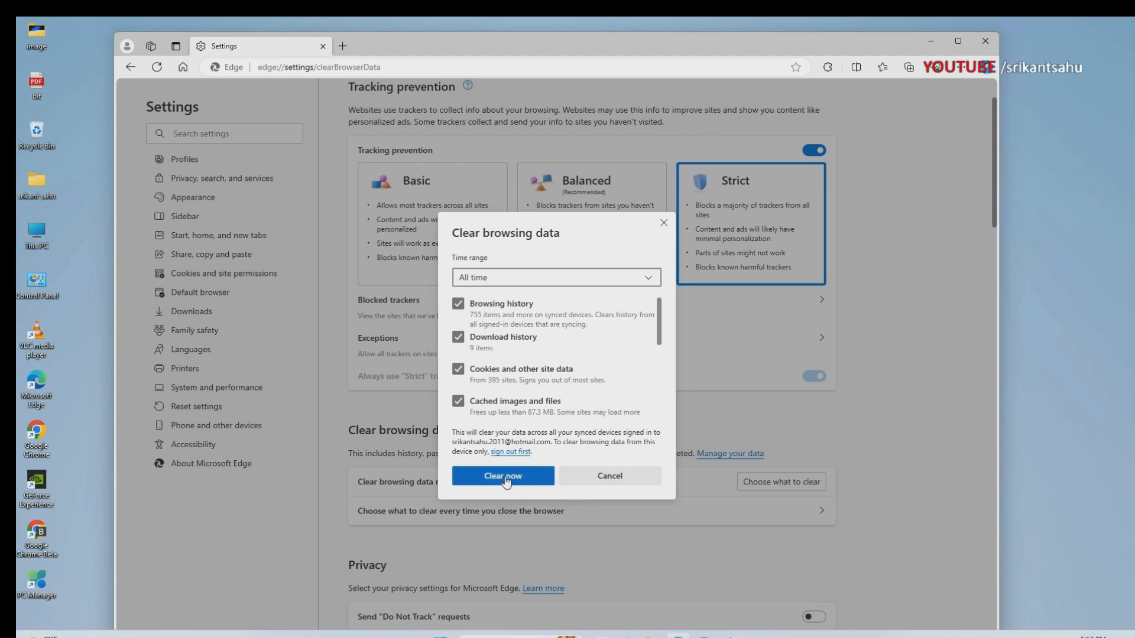
click(502, 476)
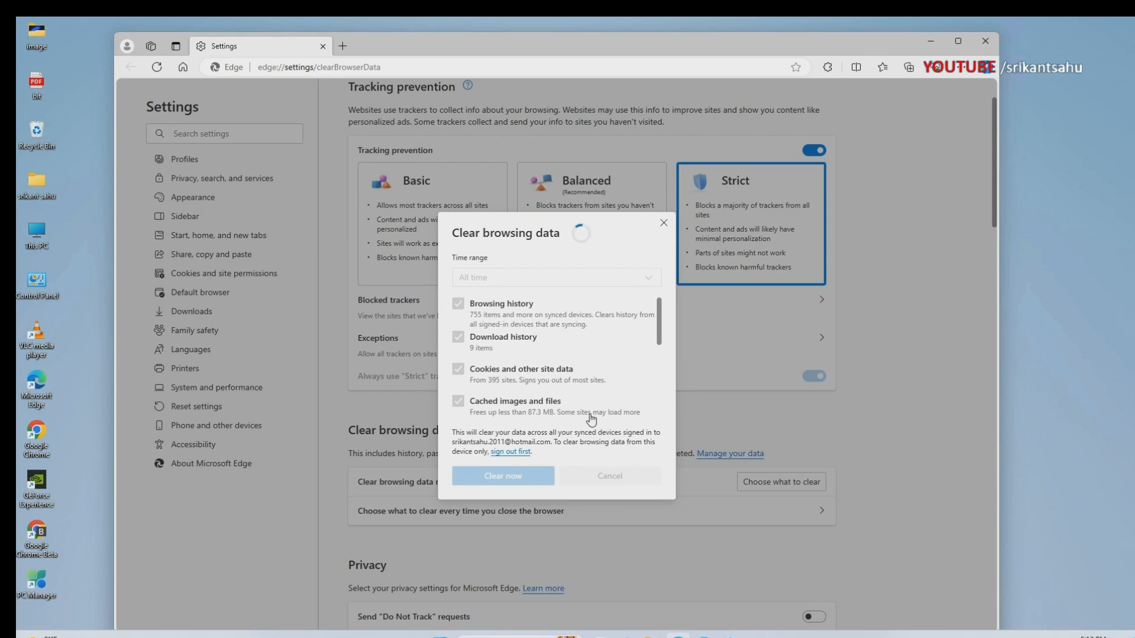
click(503, 476)
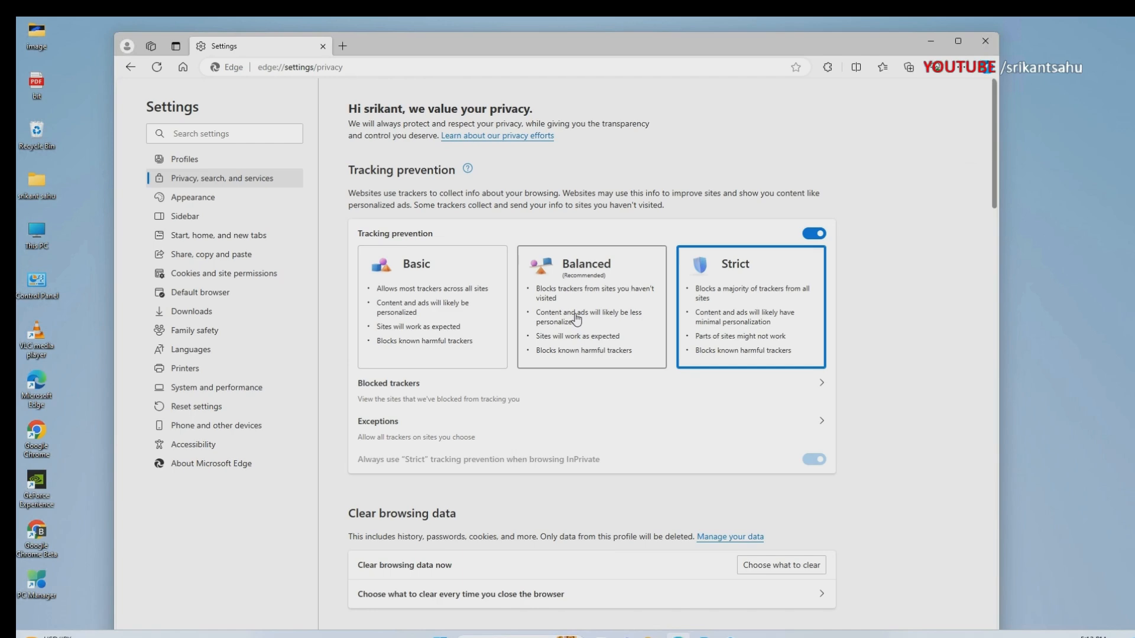
Switch tracking prevention from Strict to the Balanced card
click(813, 458)
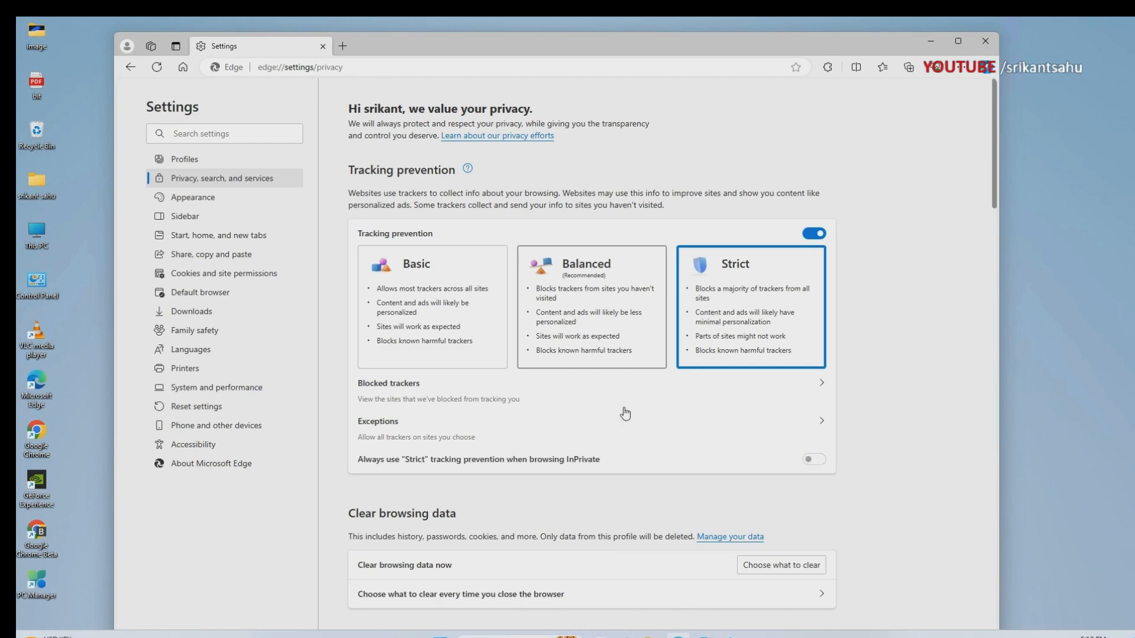
click(592, 307)
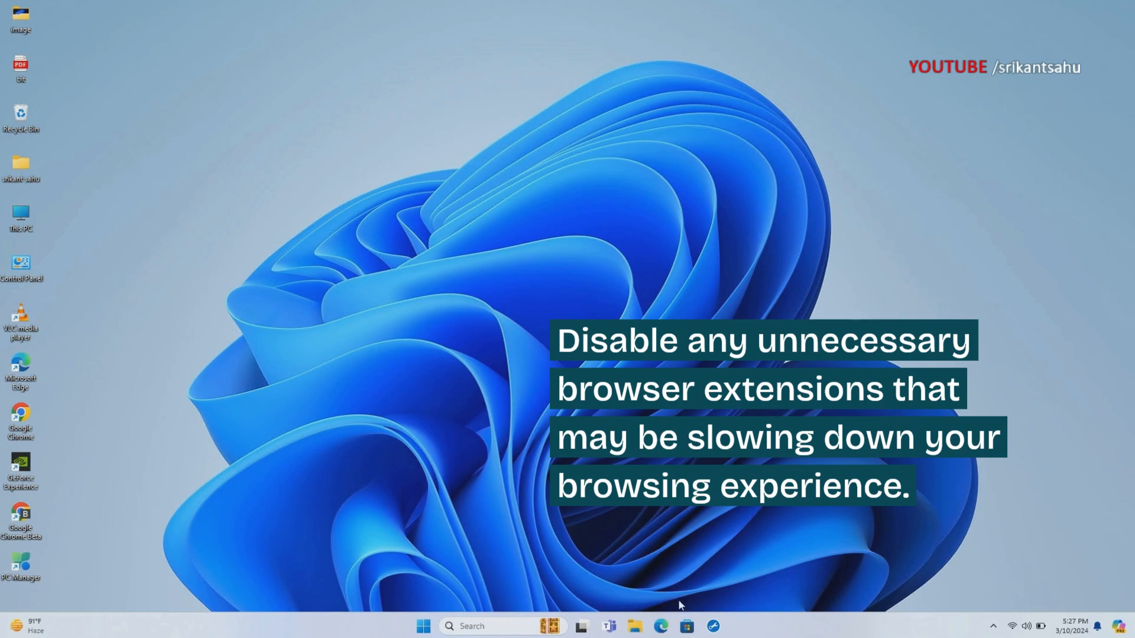
Start a new InPrivate window and load the Windows101Tricks website
click(660, 627)
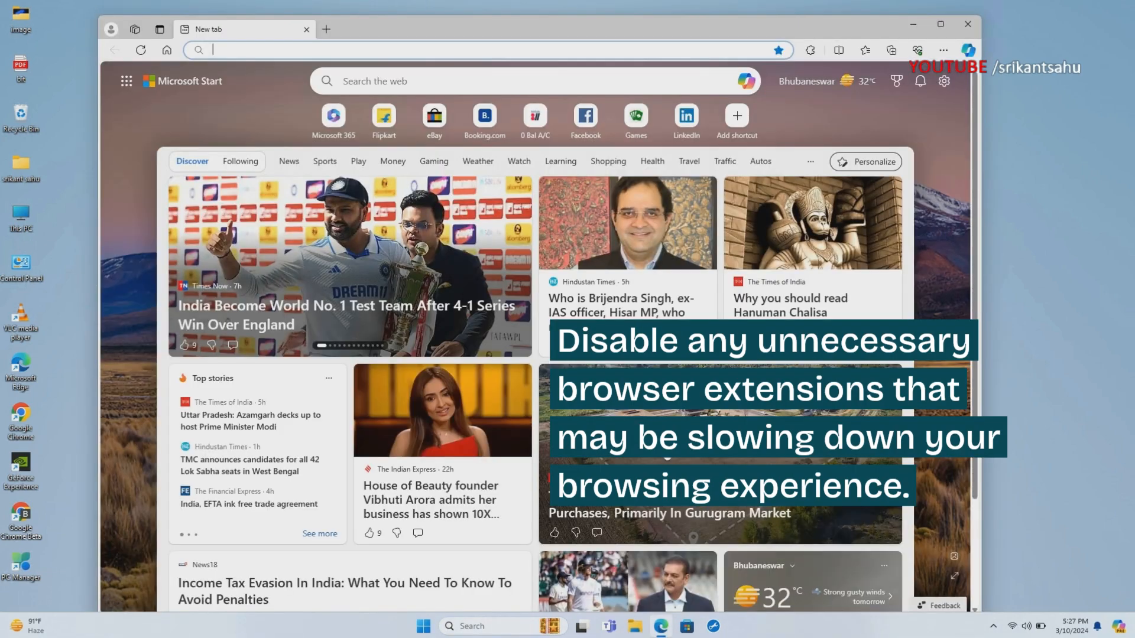
click(943, 50)
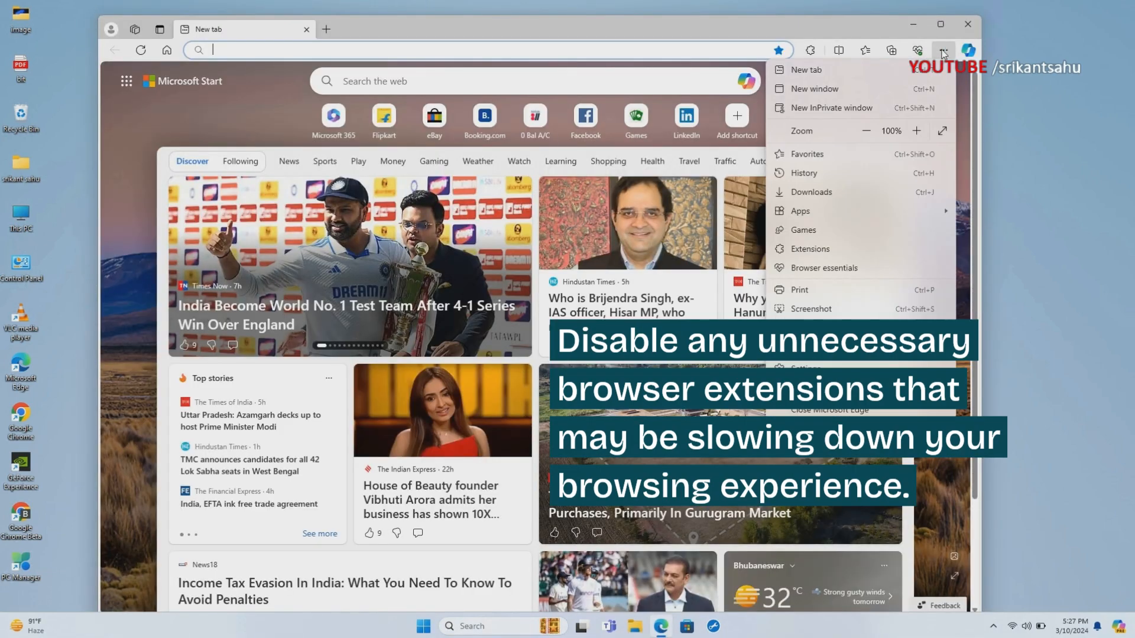
click(830, 107)
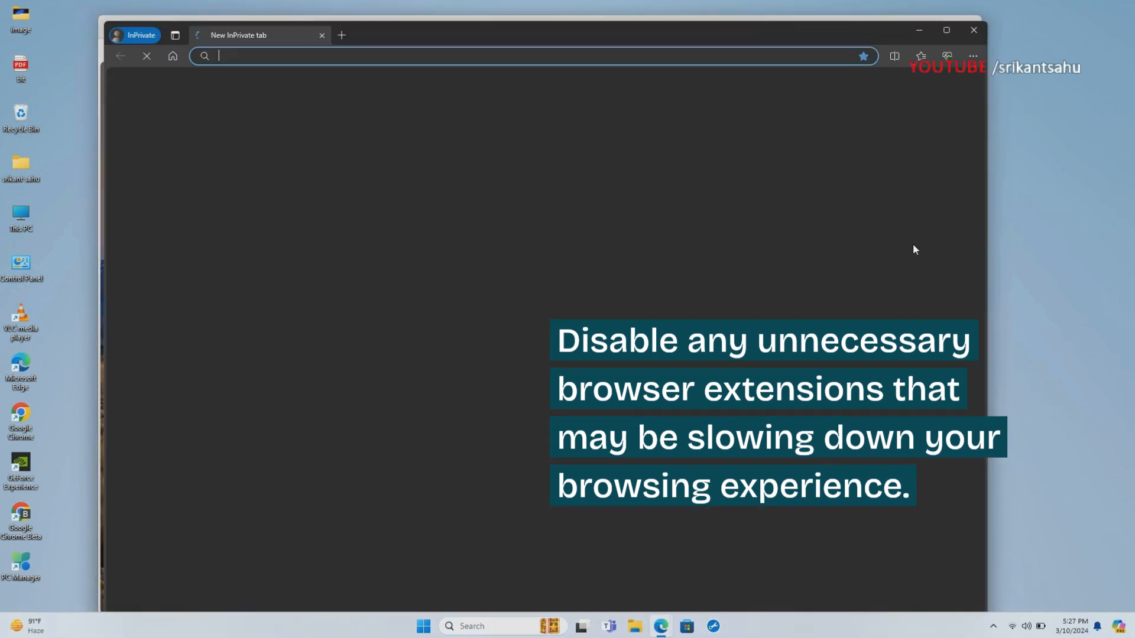
text(windows101tricks.com)
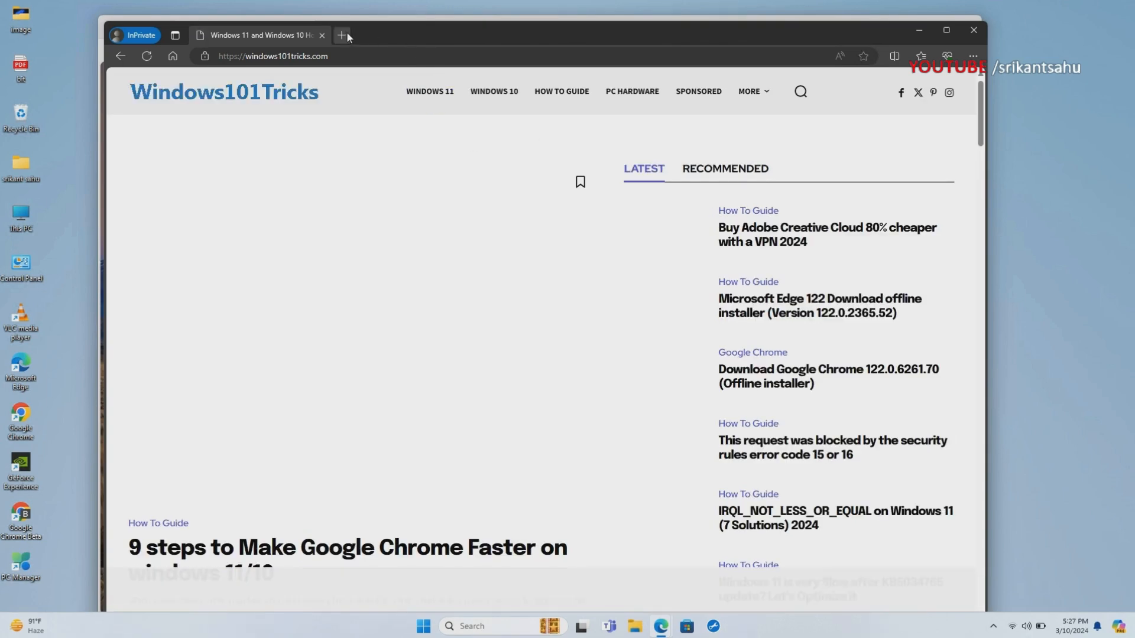
click(341, 34)
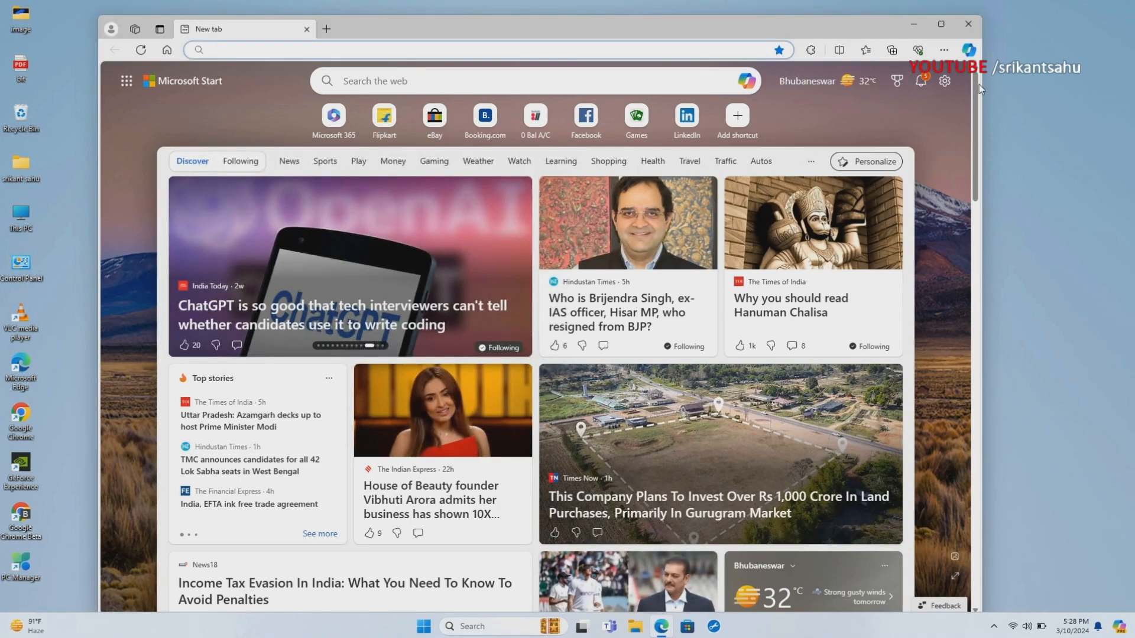
Manage extensions and switch off Turn Off the Lights and AdBlock
click(944, 50)
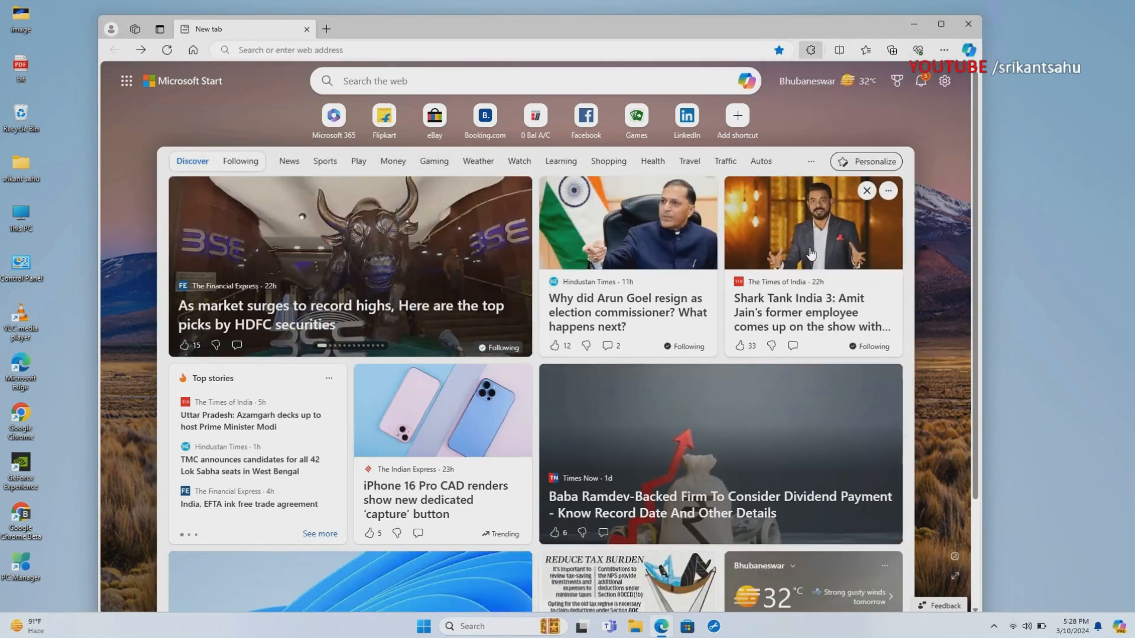
click(809, 50)
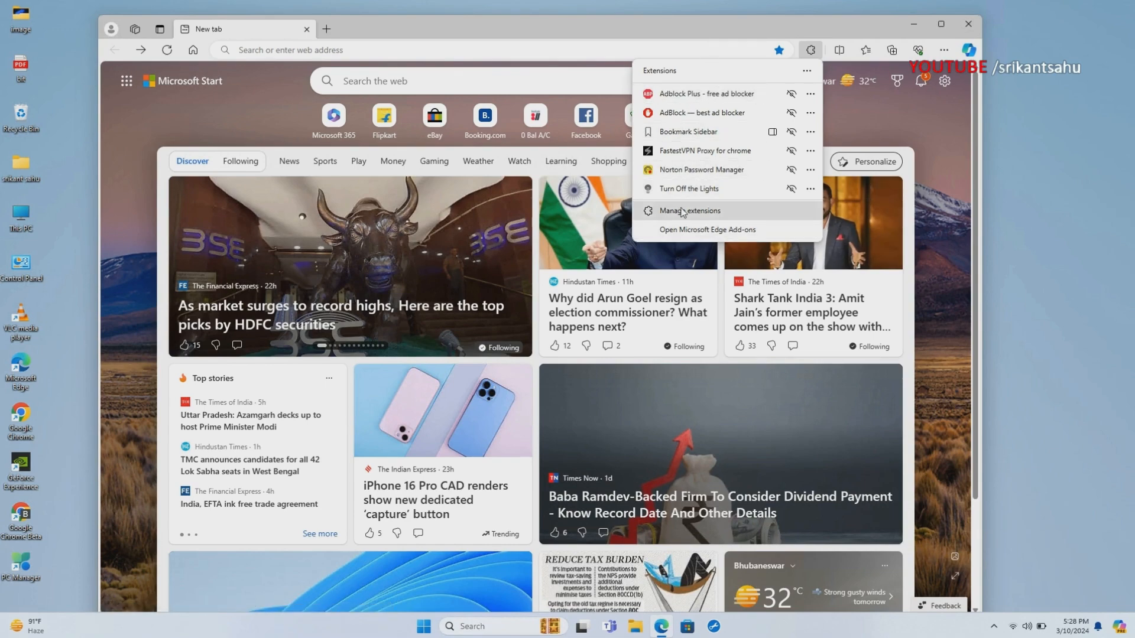
click(688, 210)
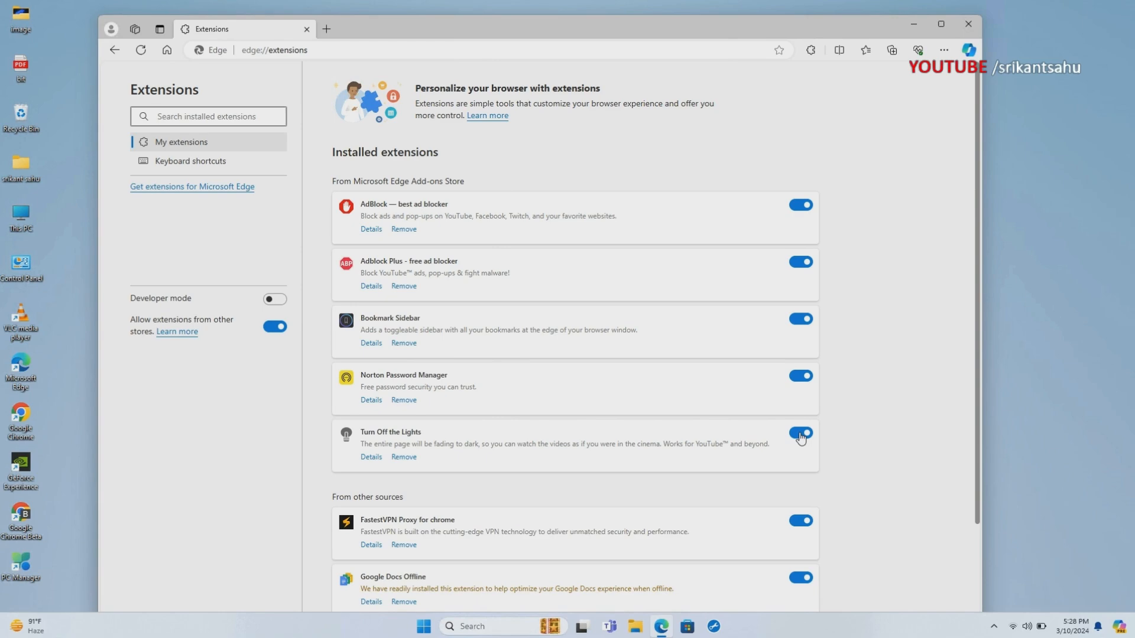
click(800, 437)
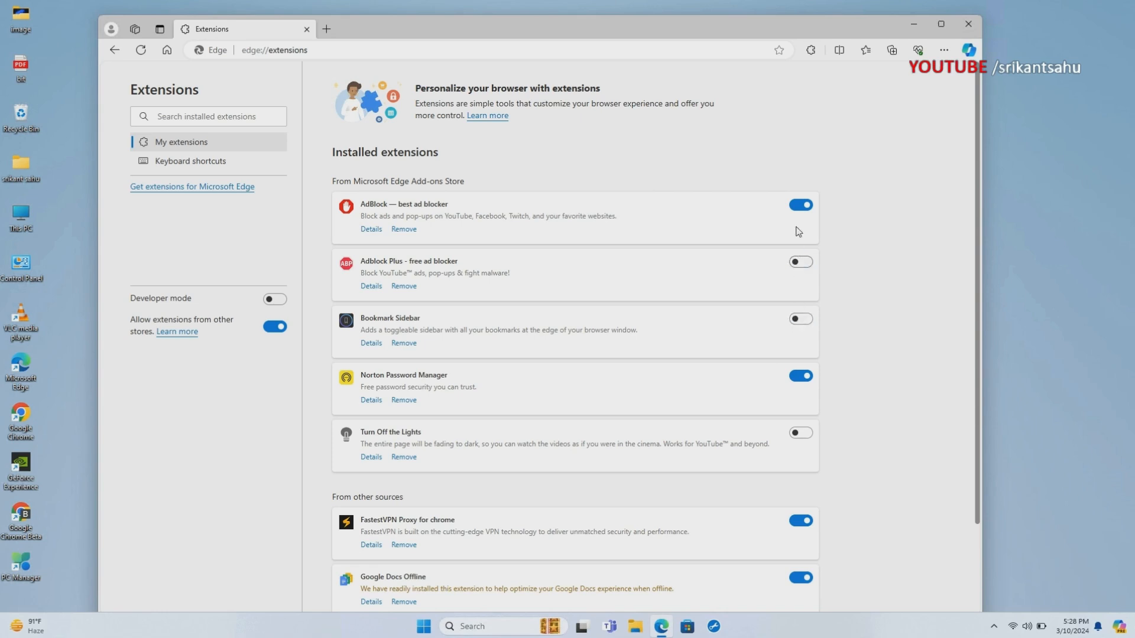
click(801, 205)
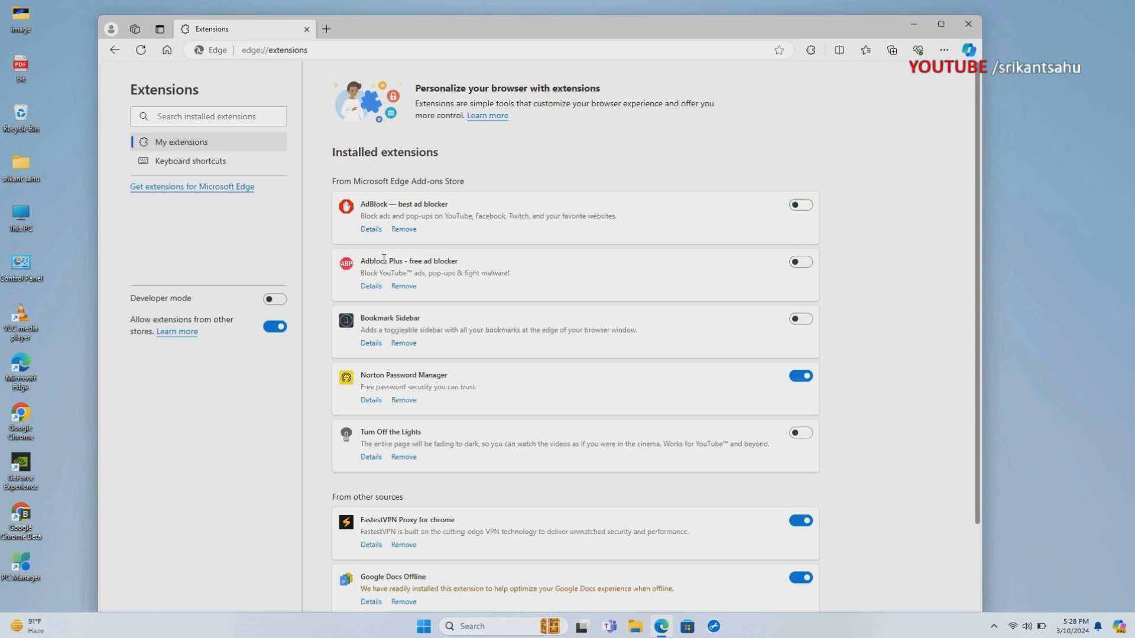
Remove the AdBlock and Bookmark Sidebar extensions, confirming each removal
click(403, 228)
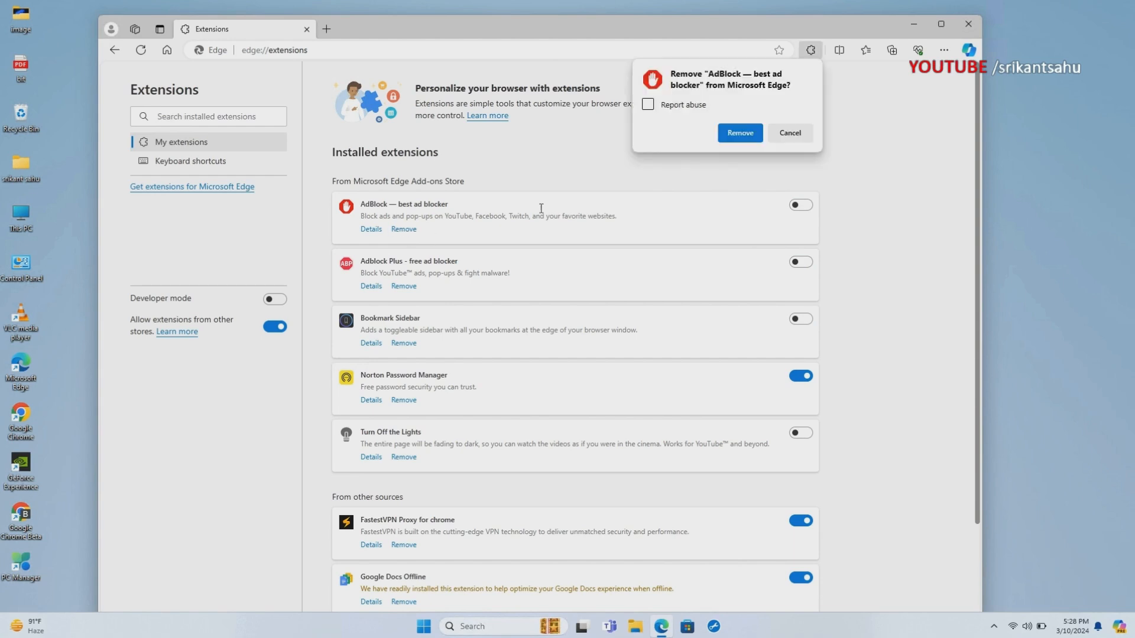
click(739, 134)
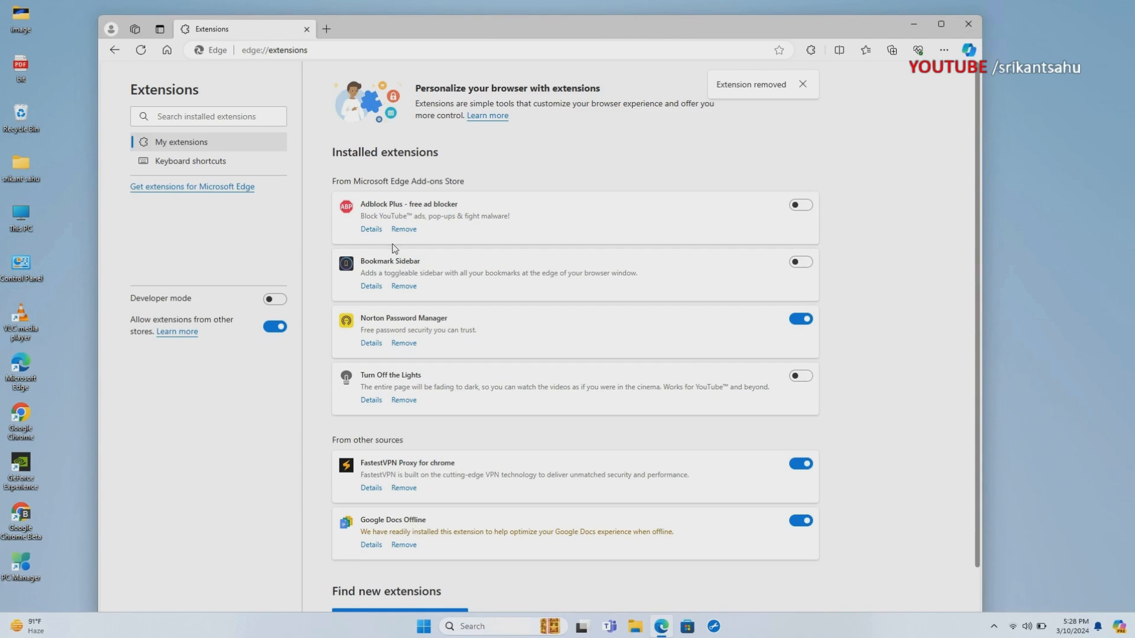
click(404, 285)
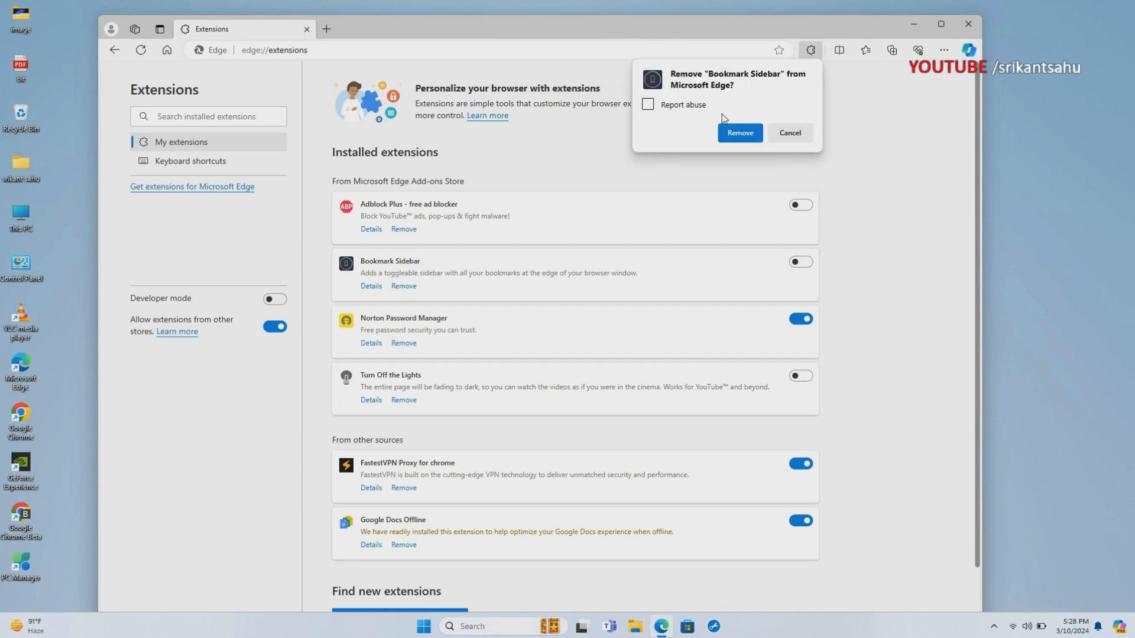
click(739, 133)
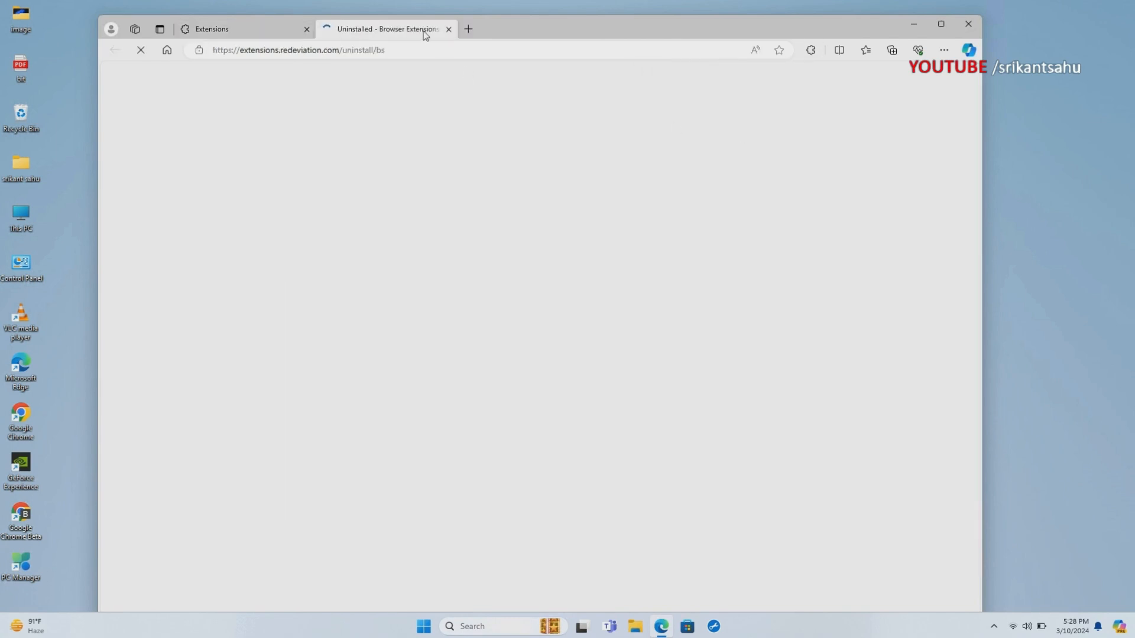
click(967, 23)
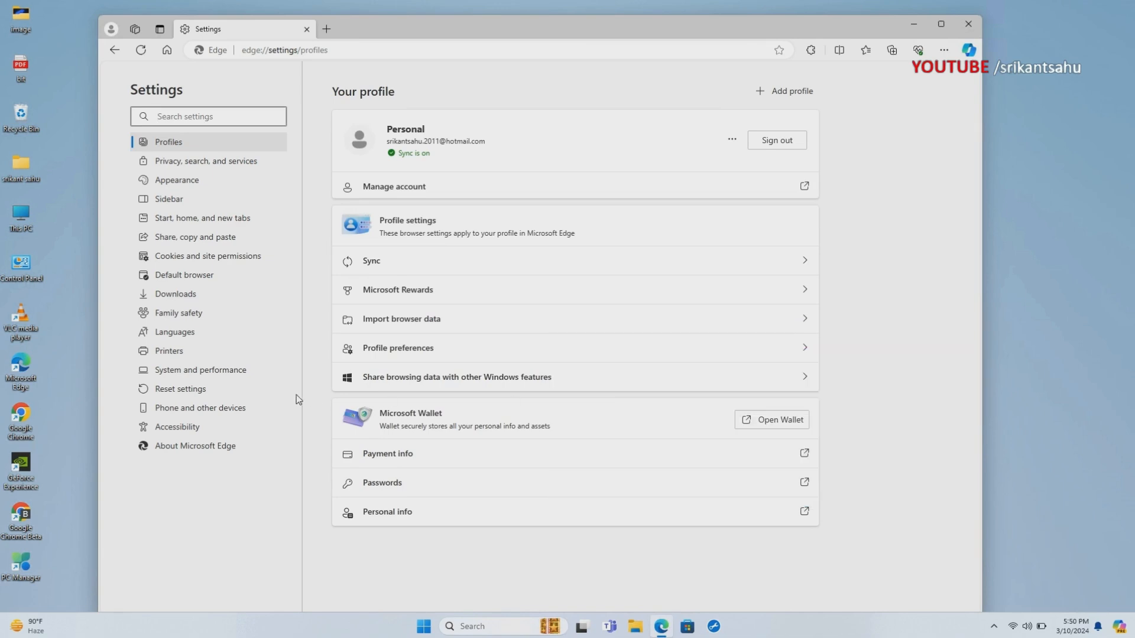
Restore Edge settings to their default values and confirm the reset
click(180, 389)
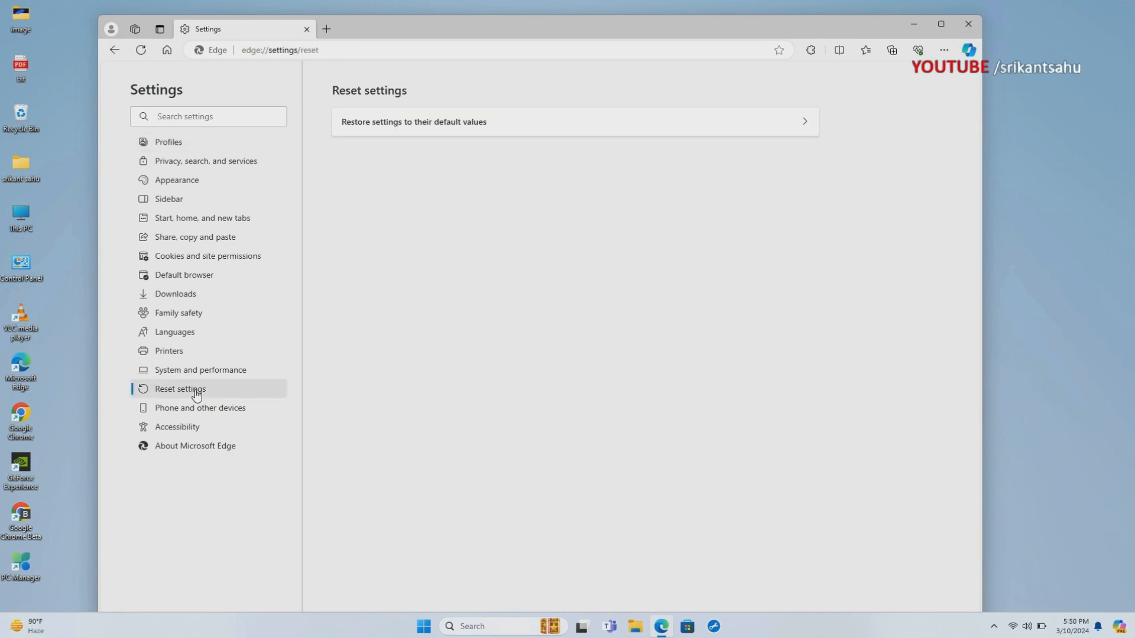
click(414, 122)
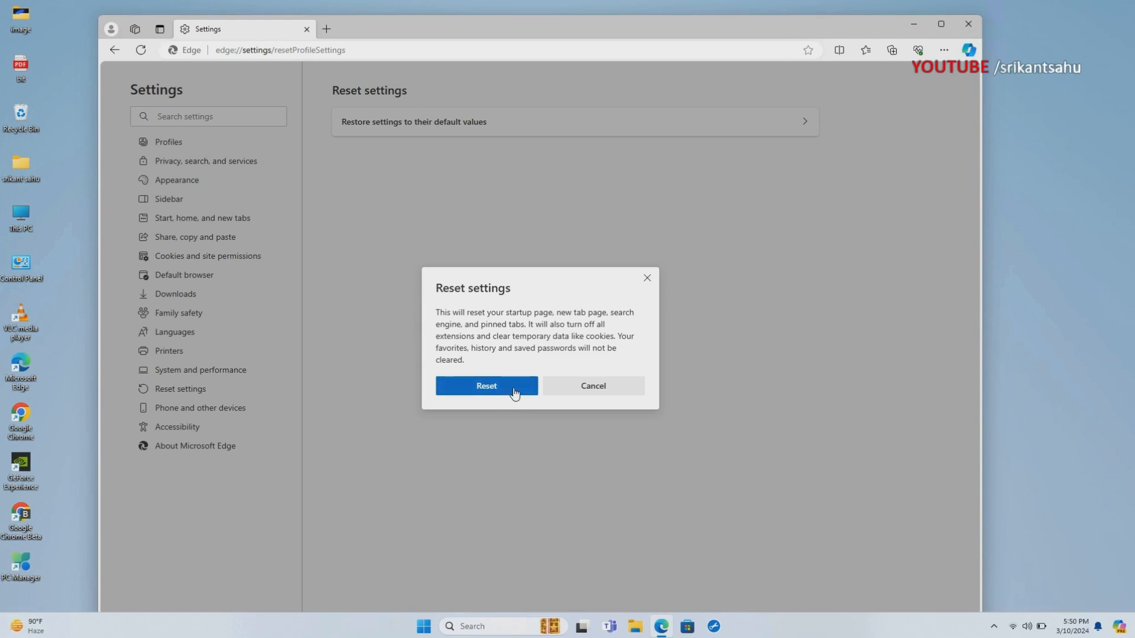
click(486, 386)
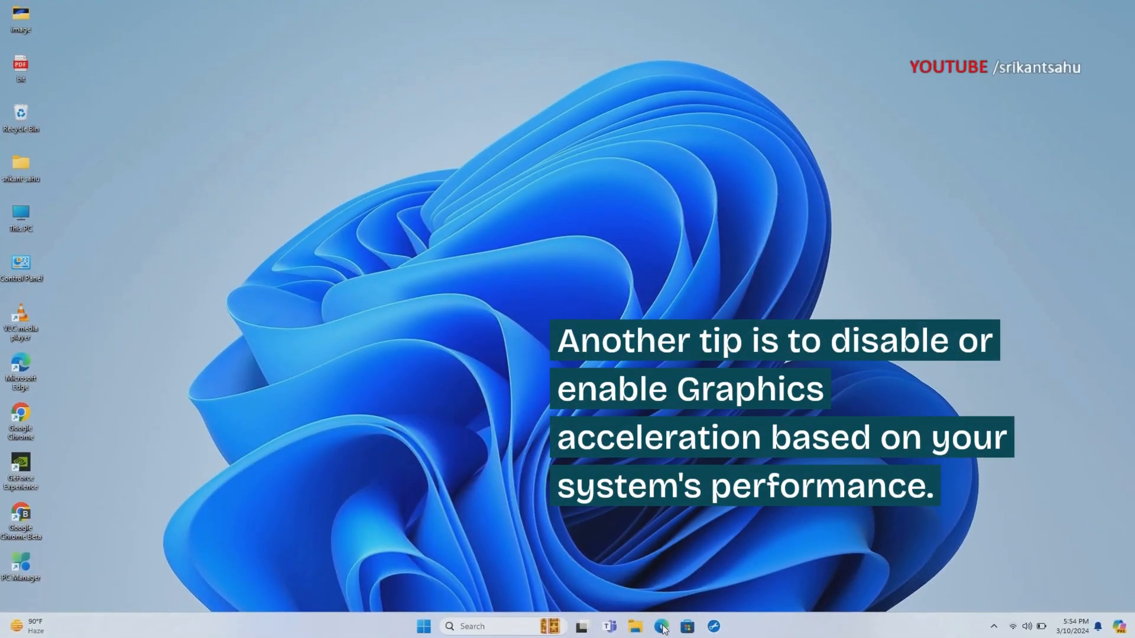
Launch Edge and reach the System and performance settings page
click(661, 627)
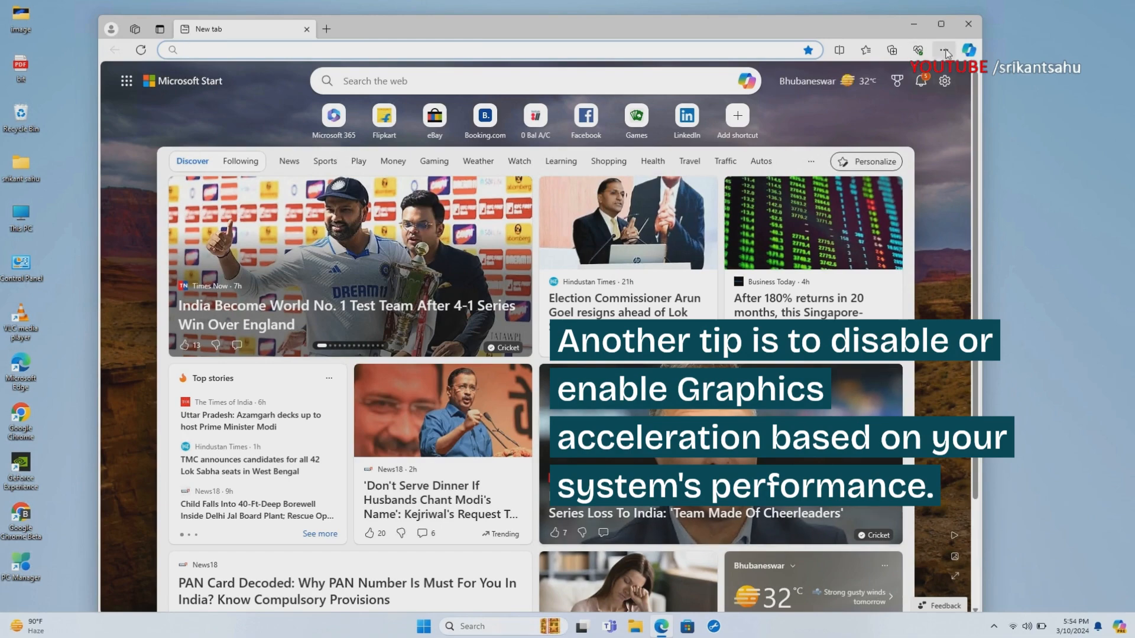
click(944, 50)
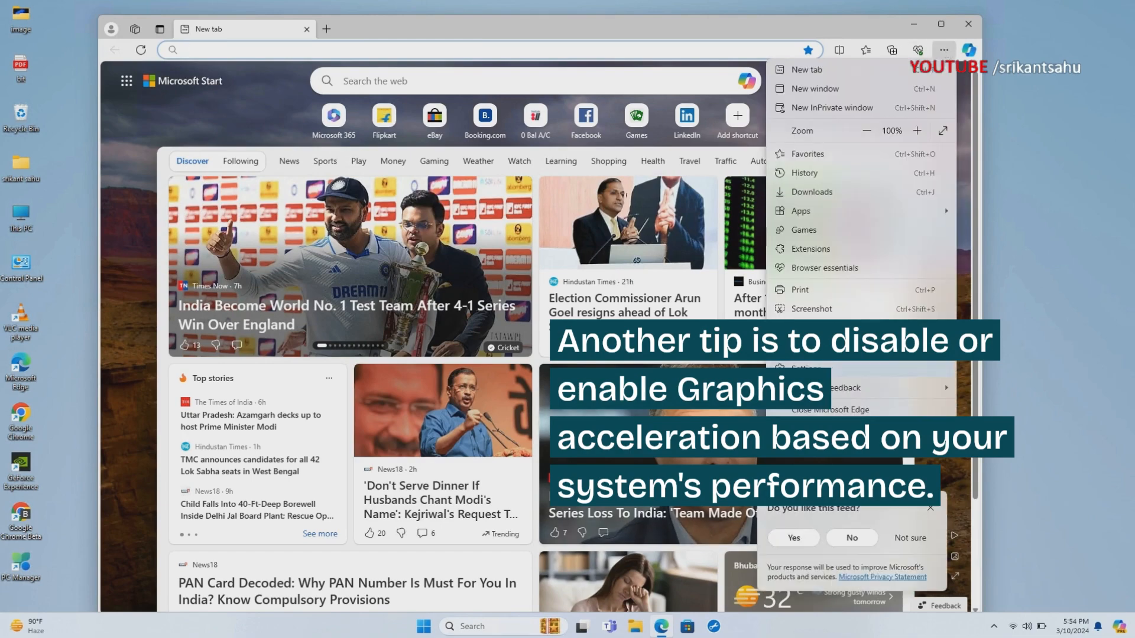
click(803, 371)
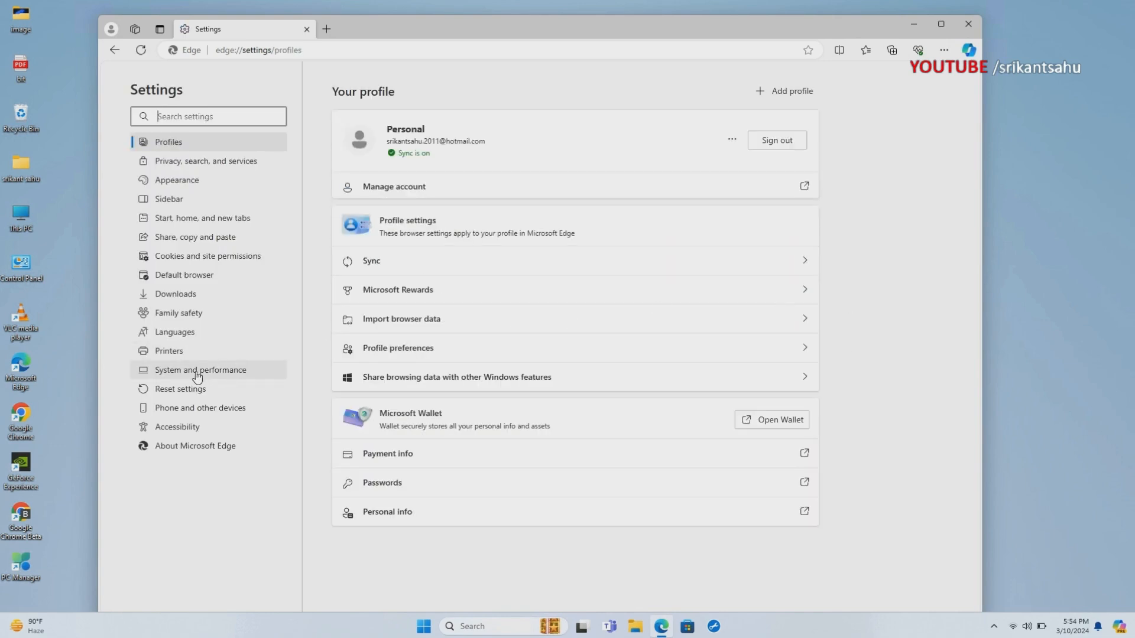
click(200, 370)
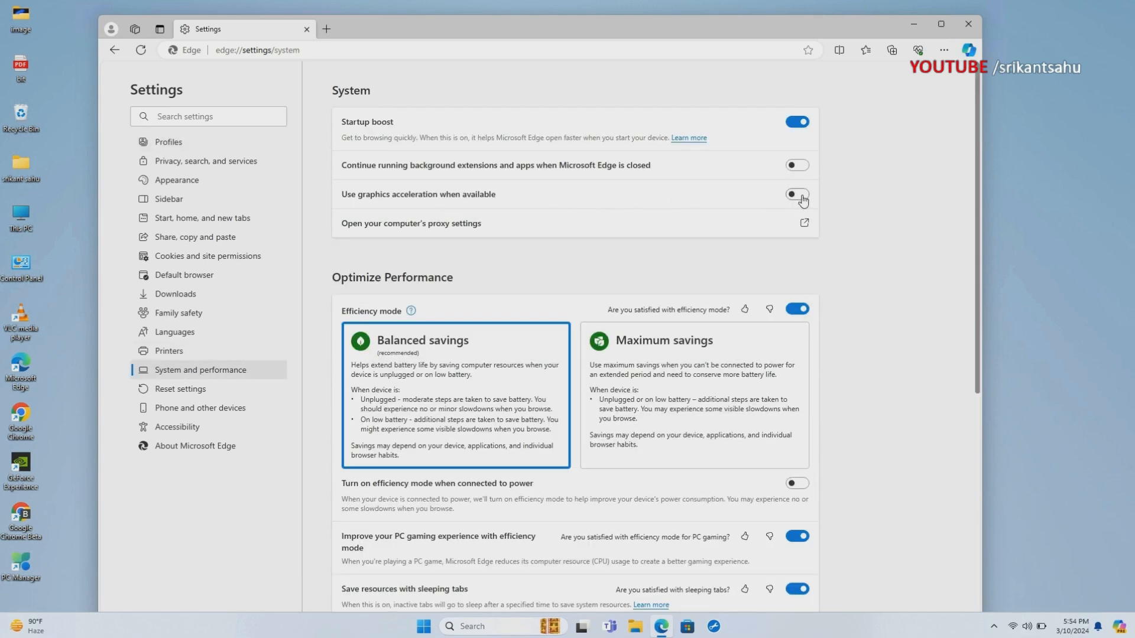
Toggle graphics acceleration off and back on, and enable efficiency mode when on power
click(796, 194)
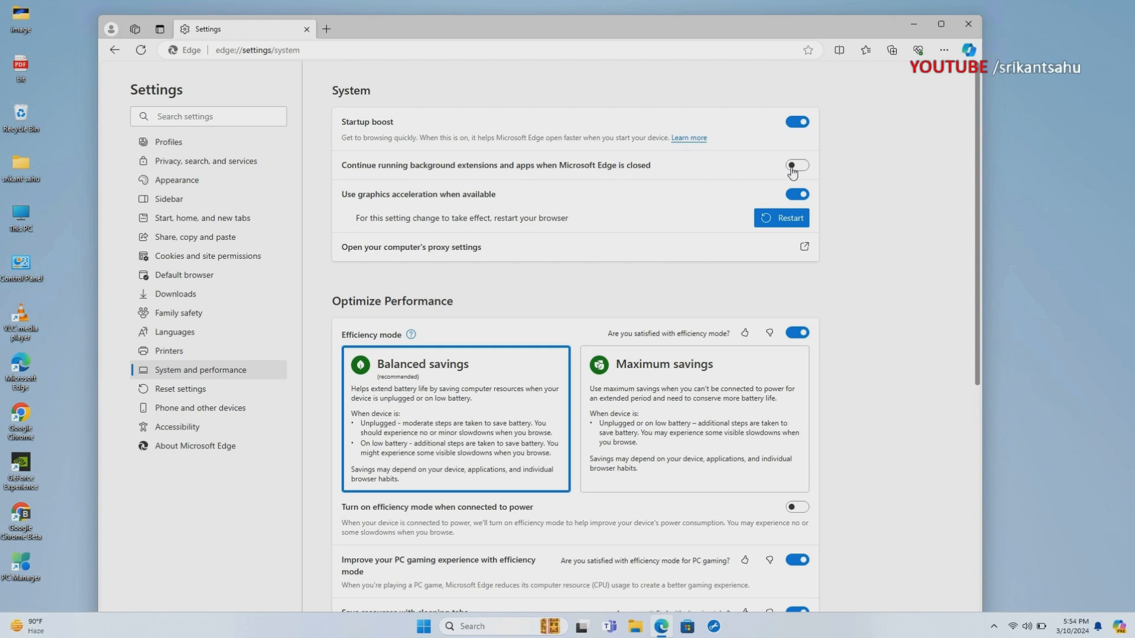
mouse_move(770, 175)
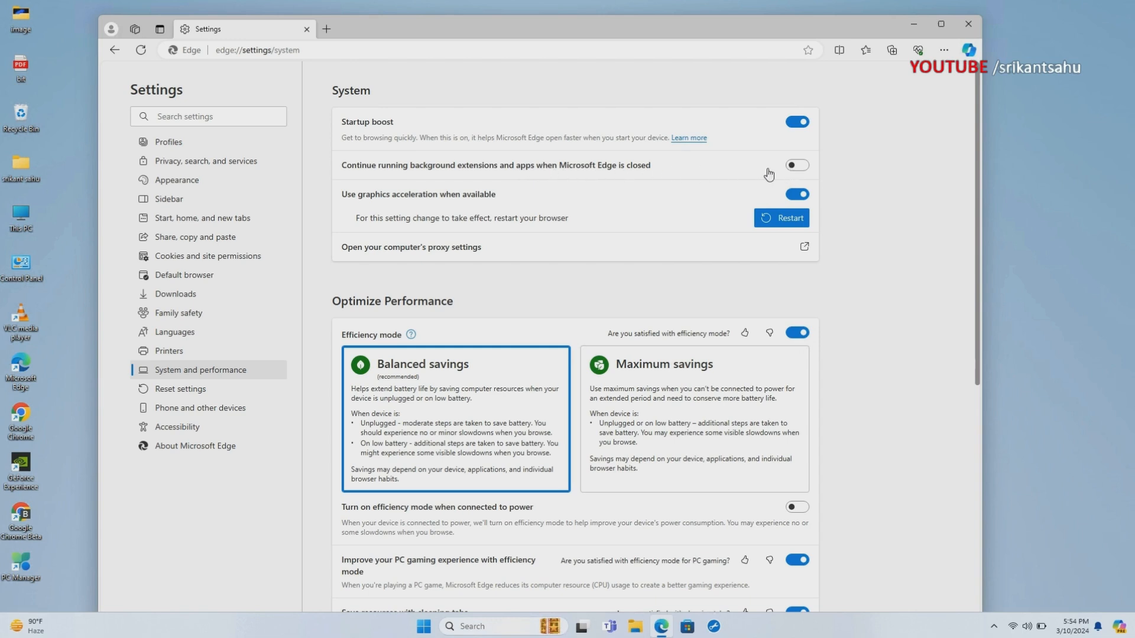
click(795, 194)
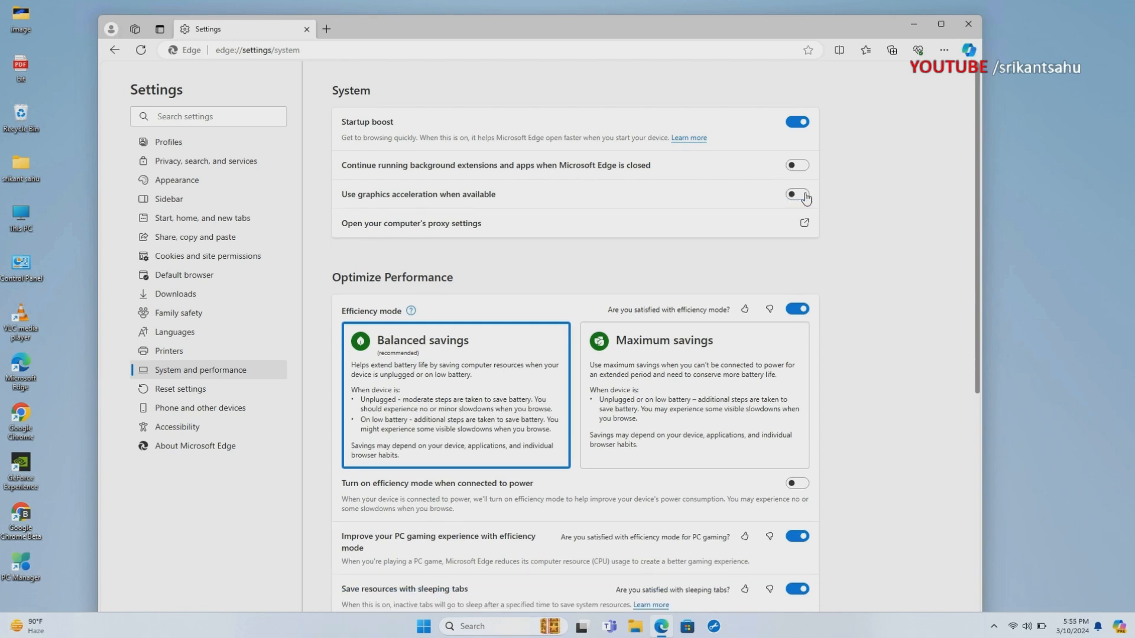
click(967, 24)
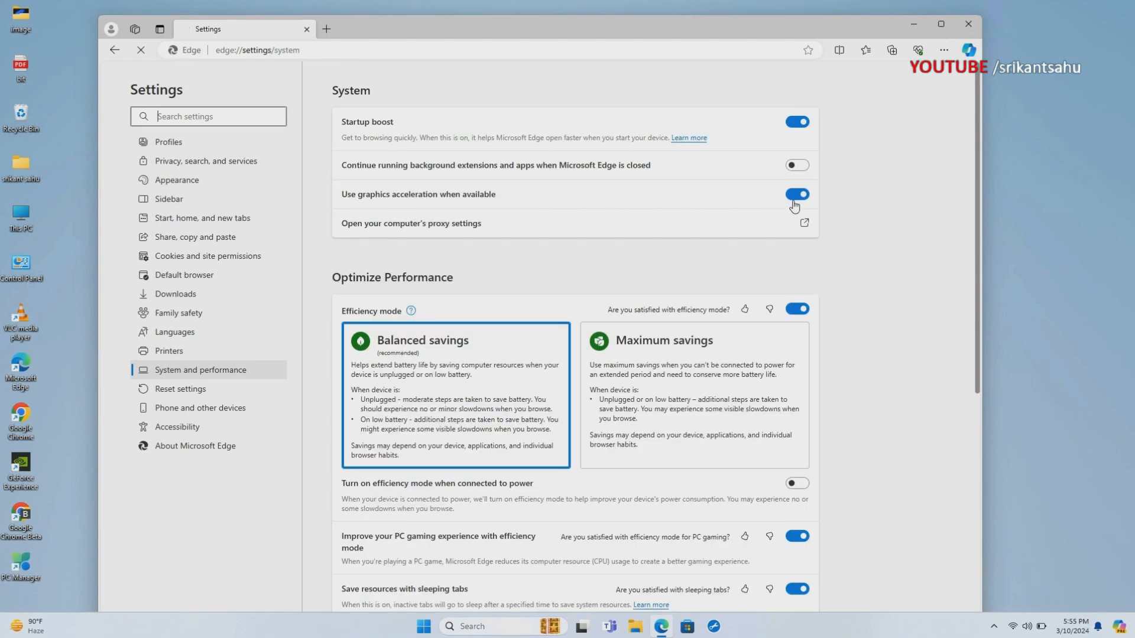
mouse_move(757, 384)
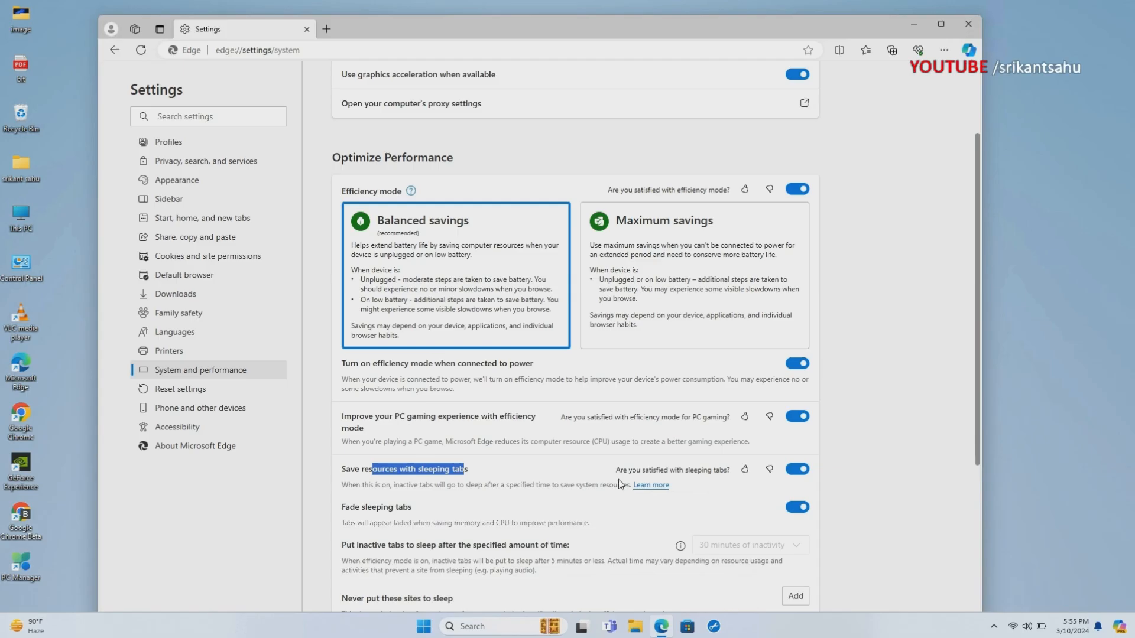
click(968, 24)
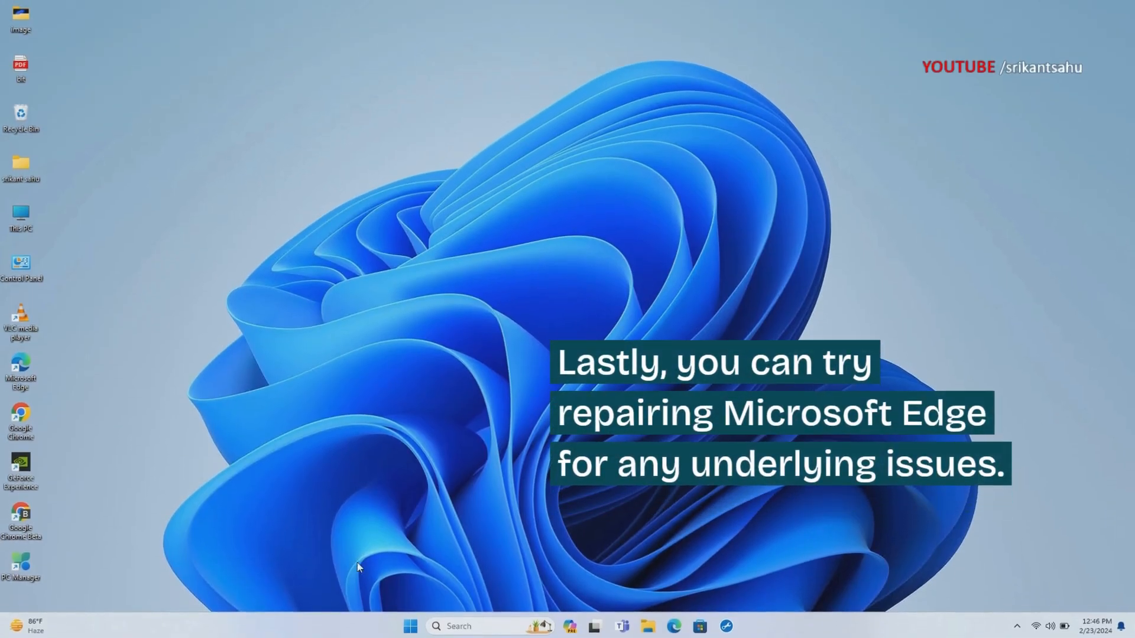
In Installed apps, find Microsoft Edge and choose Modify from its options menu
click(410, 626)
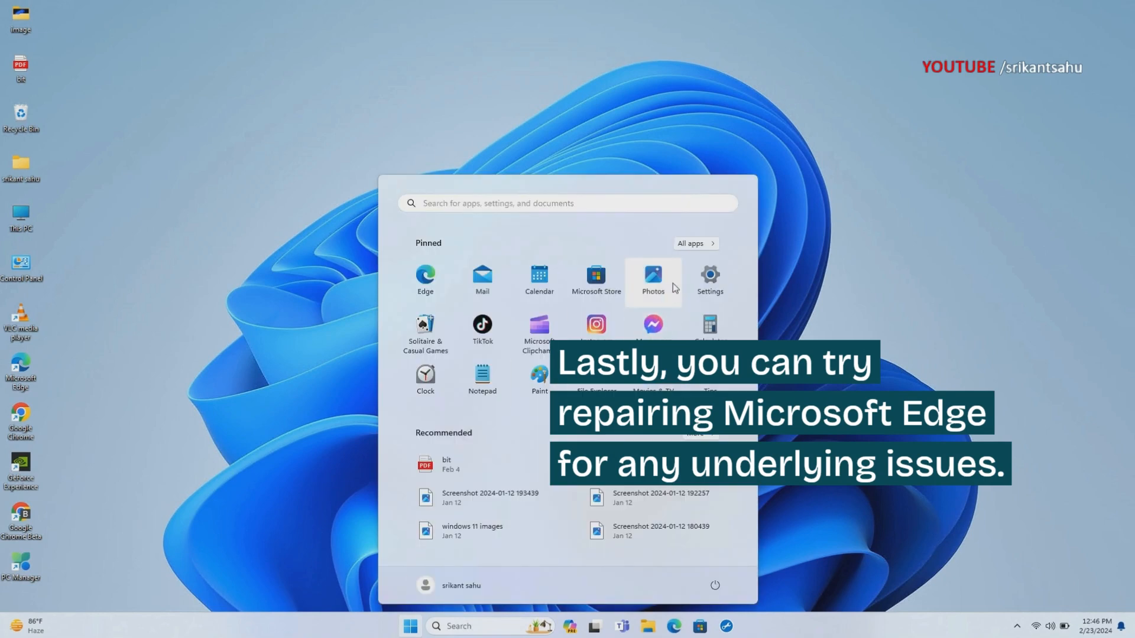
click(708, 282)
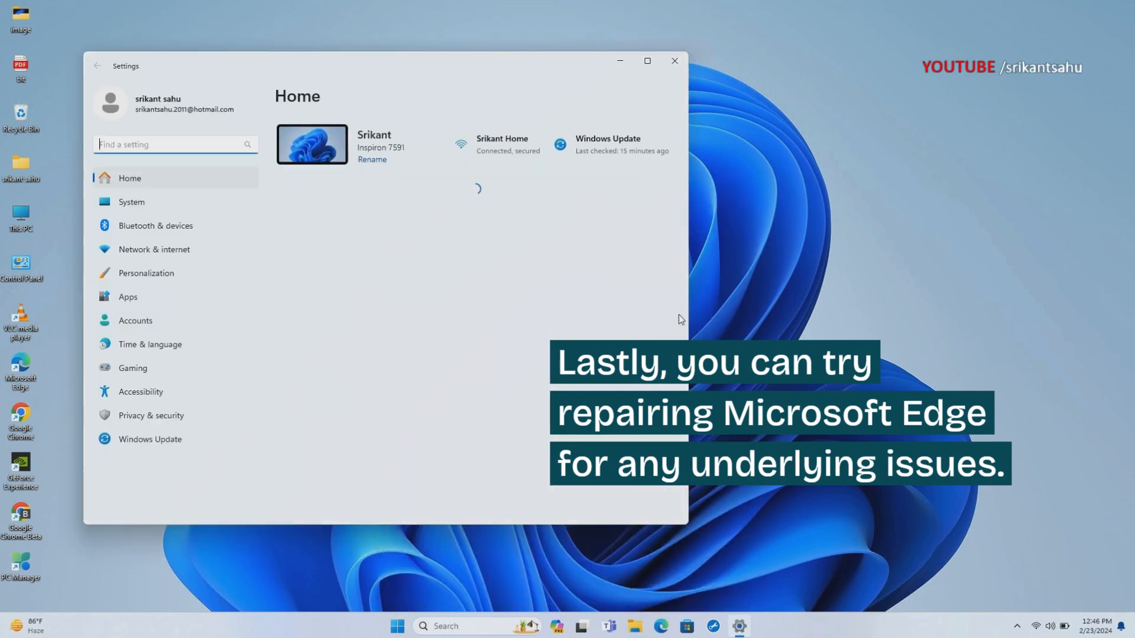
click(127, 297)
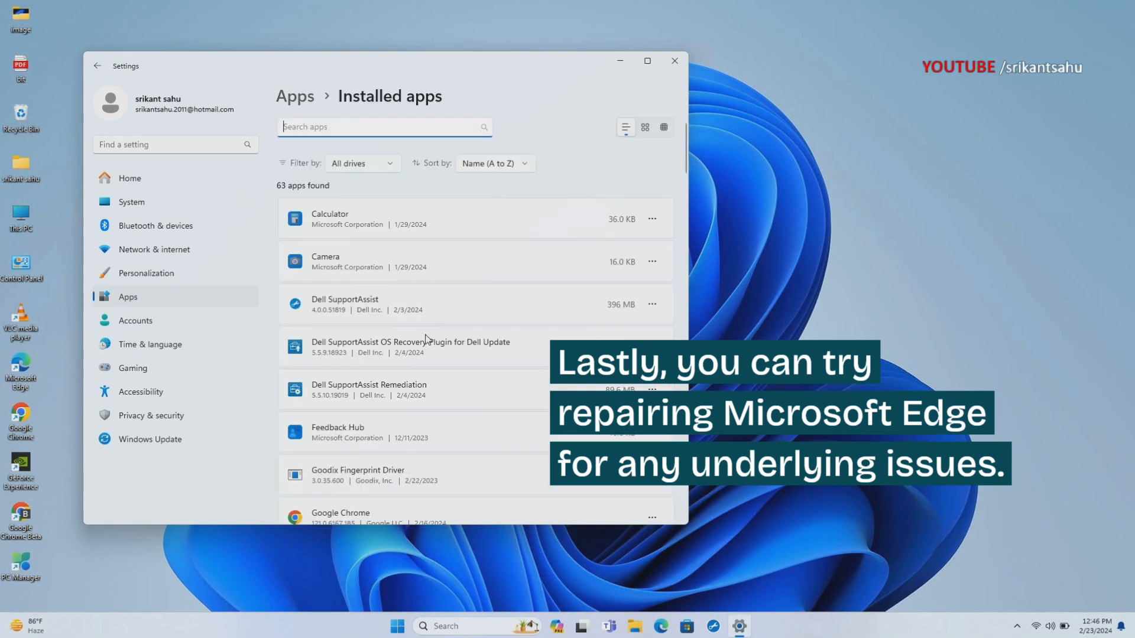
scroll(down, 3)
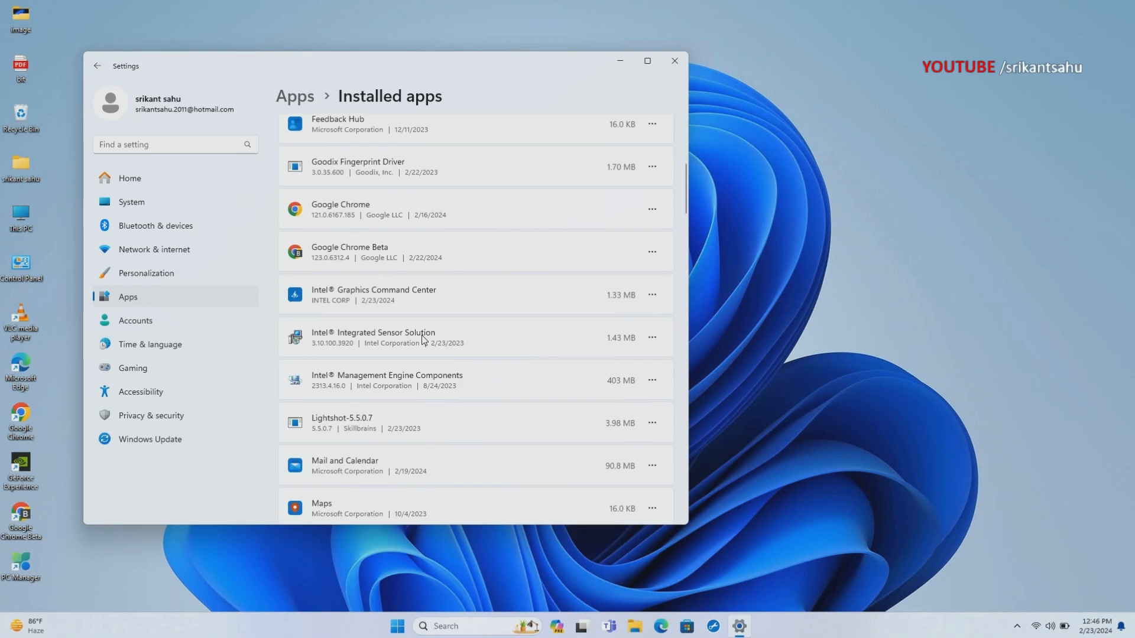
scroll(down, 3)
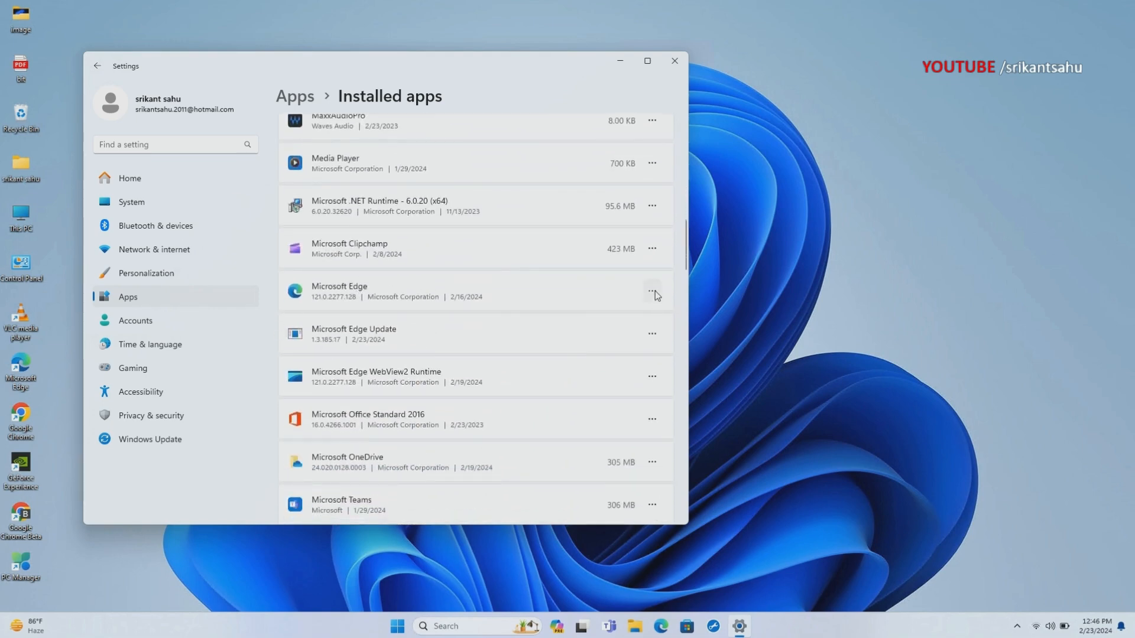
click(650, 291)
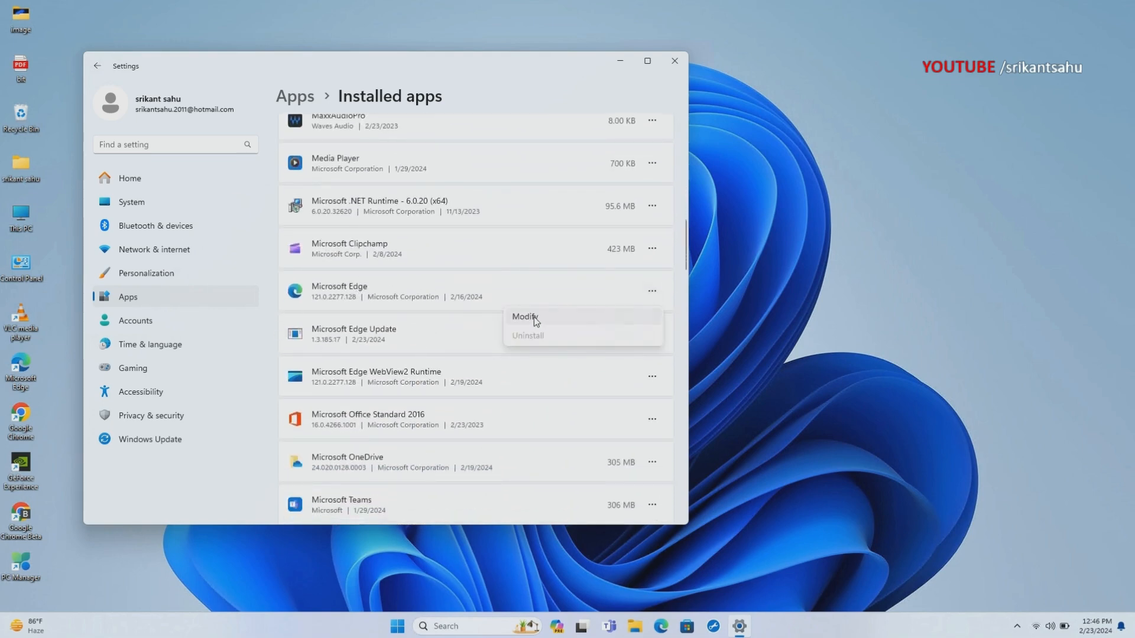
click(524, 319)
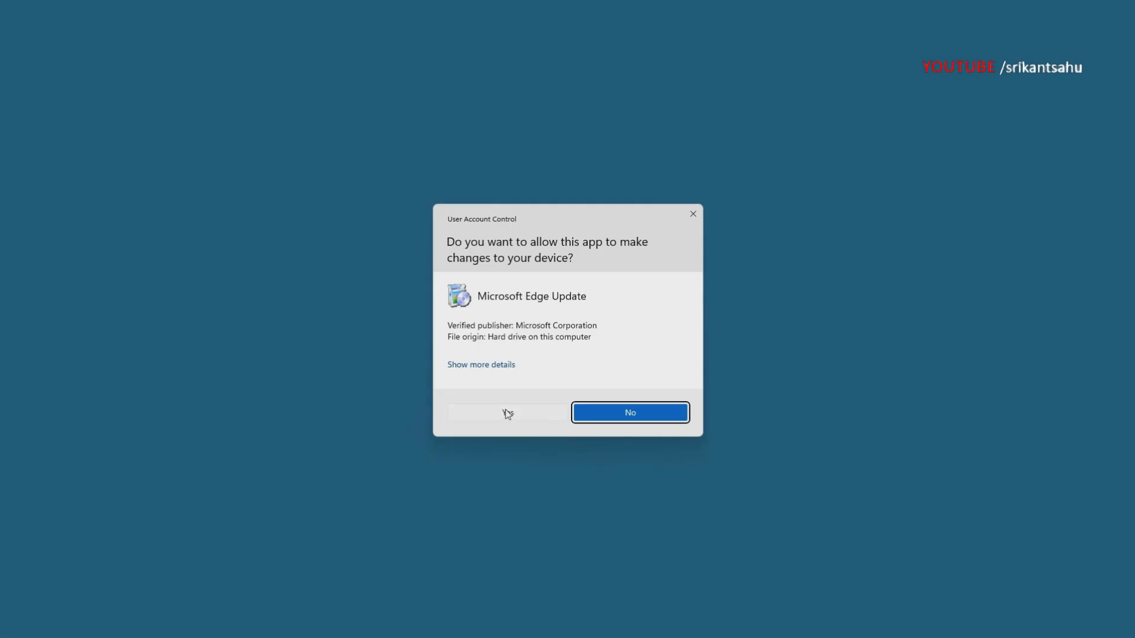
Approve the Microsoft Edge Update UAC prompt so the Edge repair completes
click(629, 413)
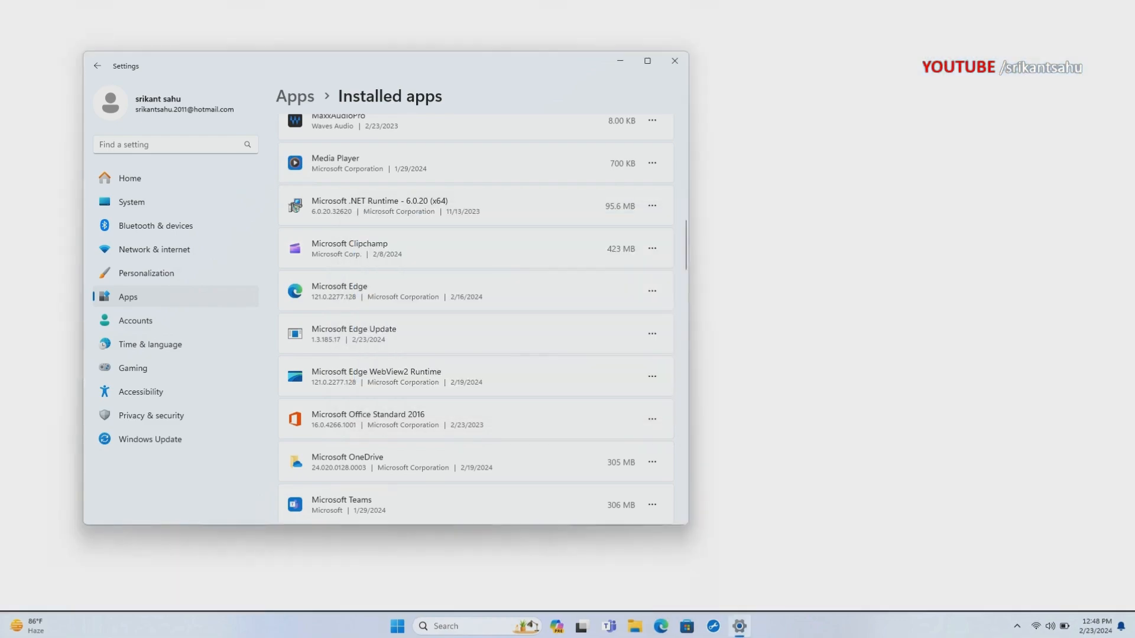
click(660, 627)
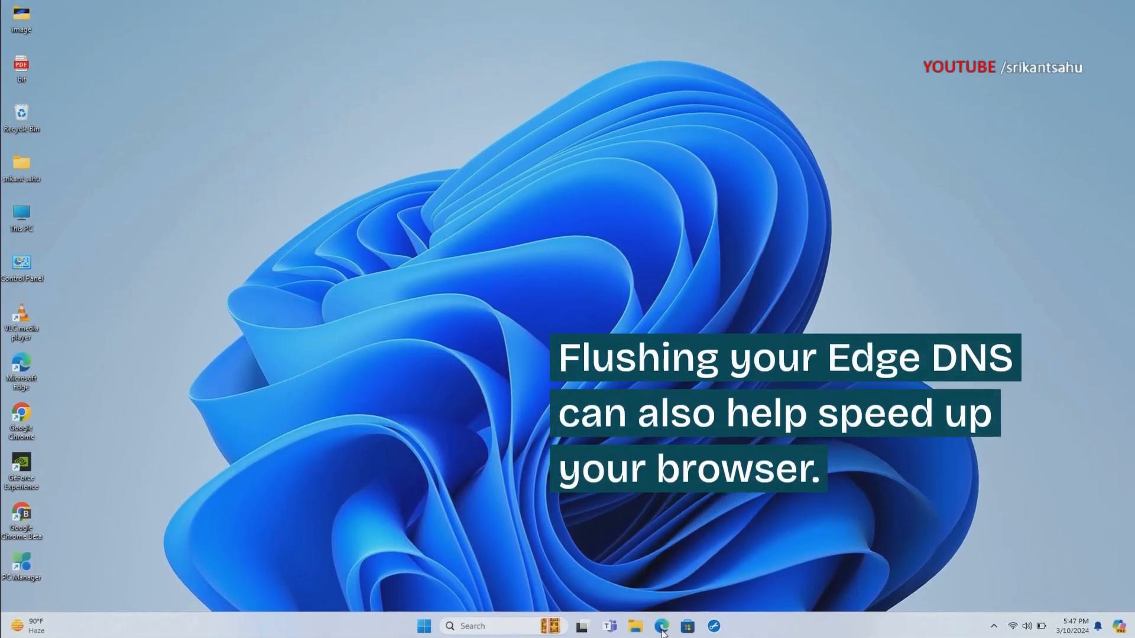
Load edge://net-internals/#dns in Edge, then search Windows for 'windows security'
click(660, 625)
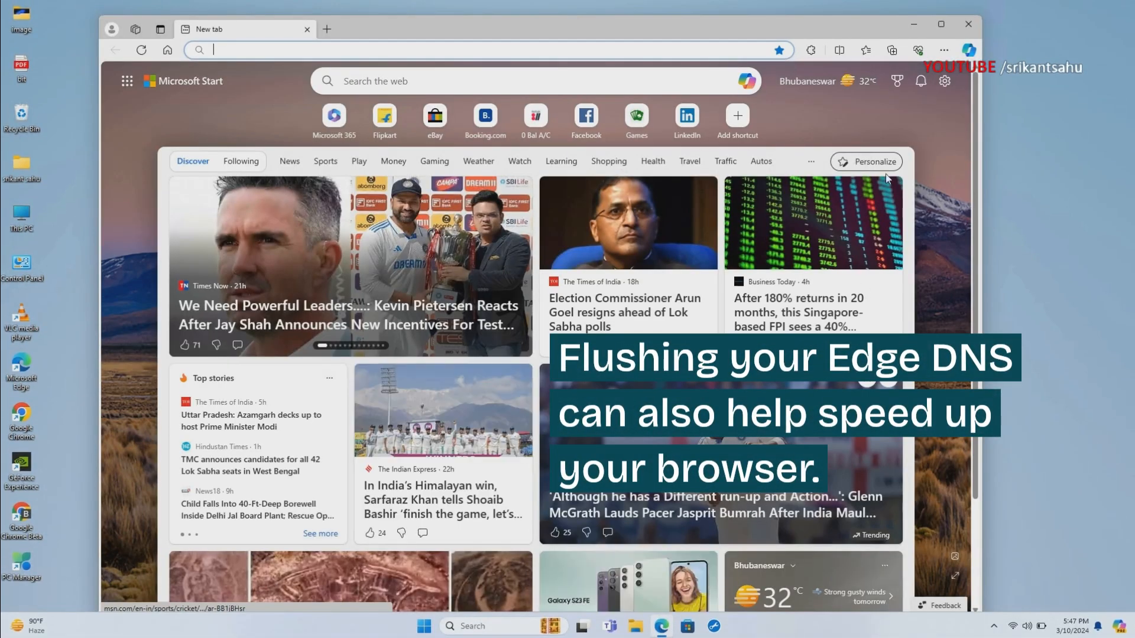
text(edge://net-internals/#dns)
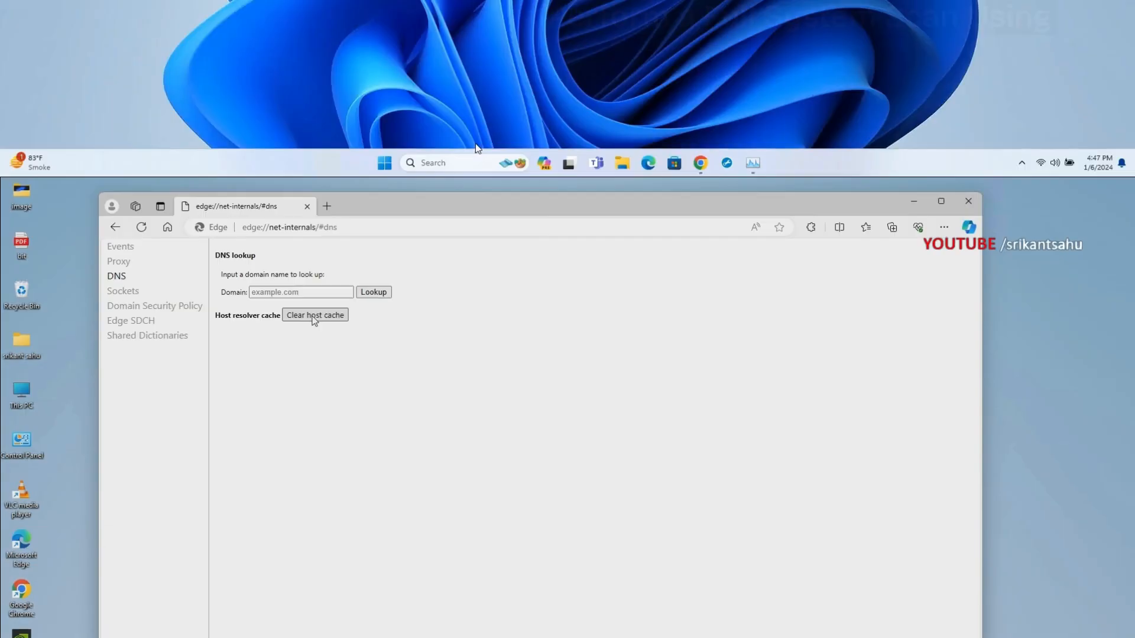
text(windows security)
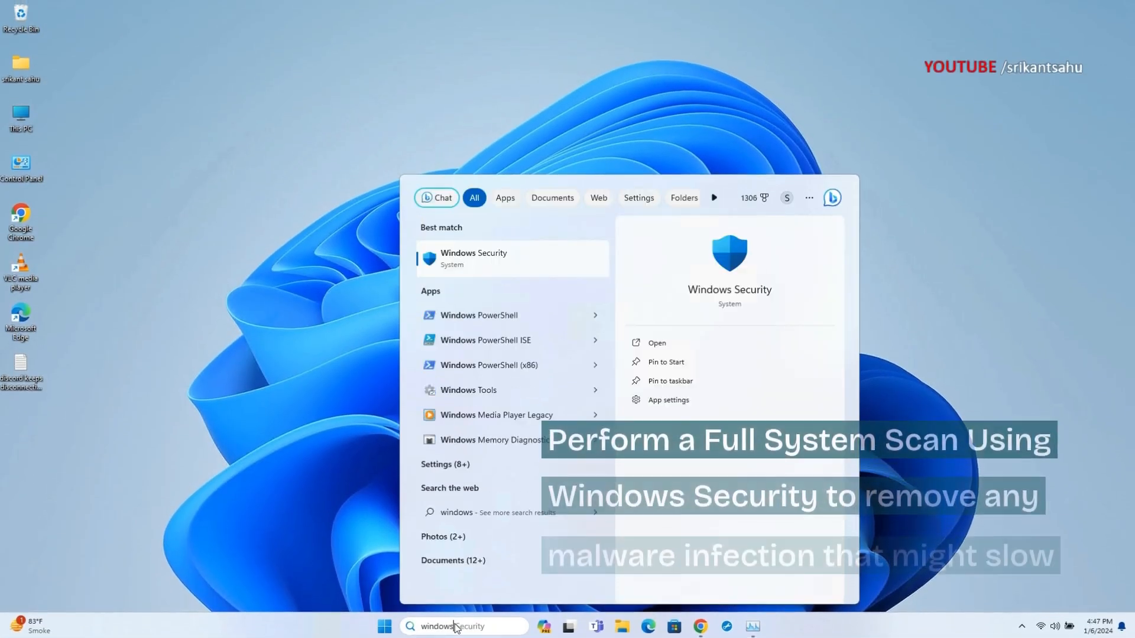
Start a Quick scan from Virus & threat protection's Scan options in Windows Security
click(473, 258)
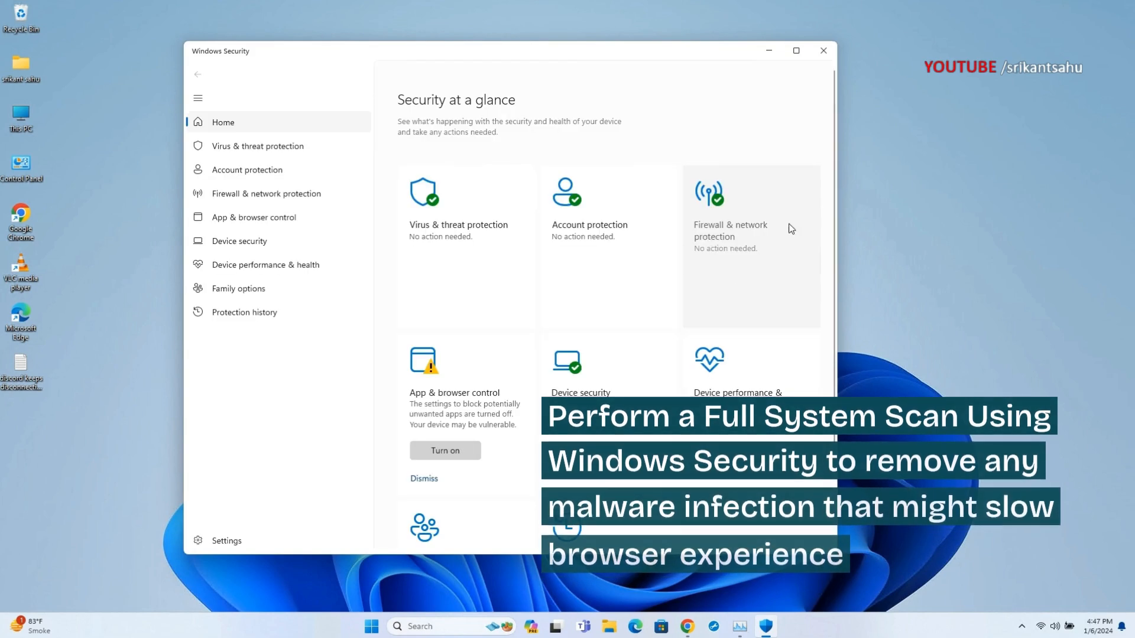
click(258, 146)
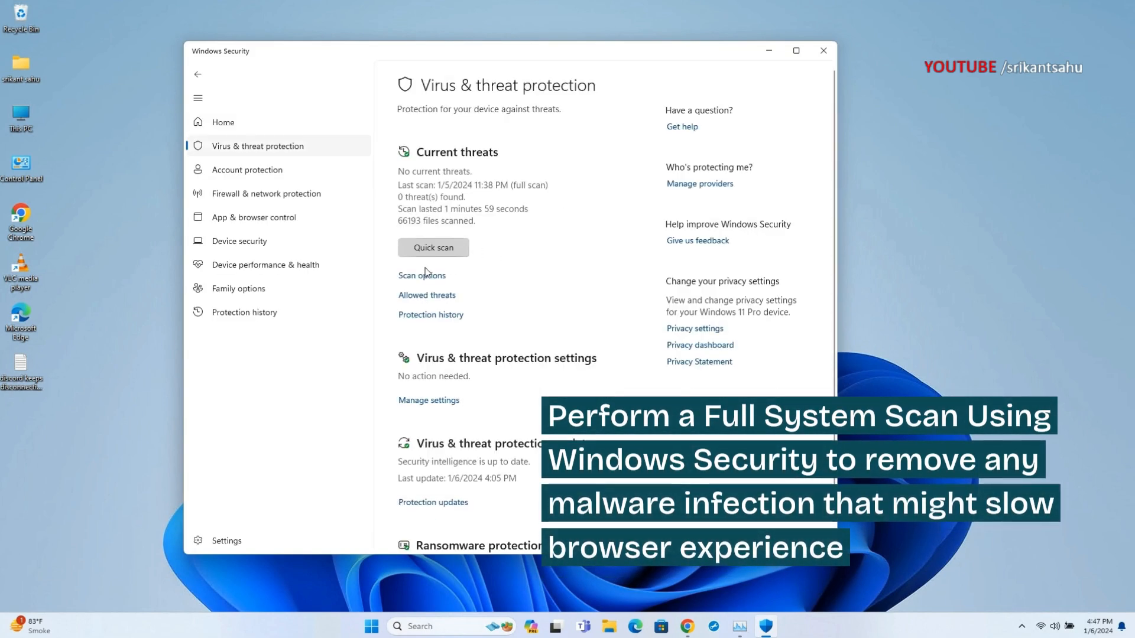
click(420, 275)
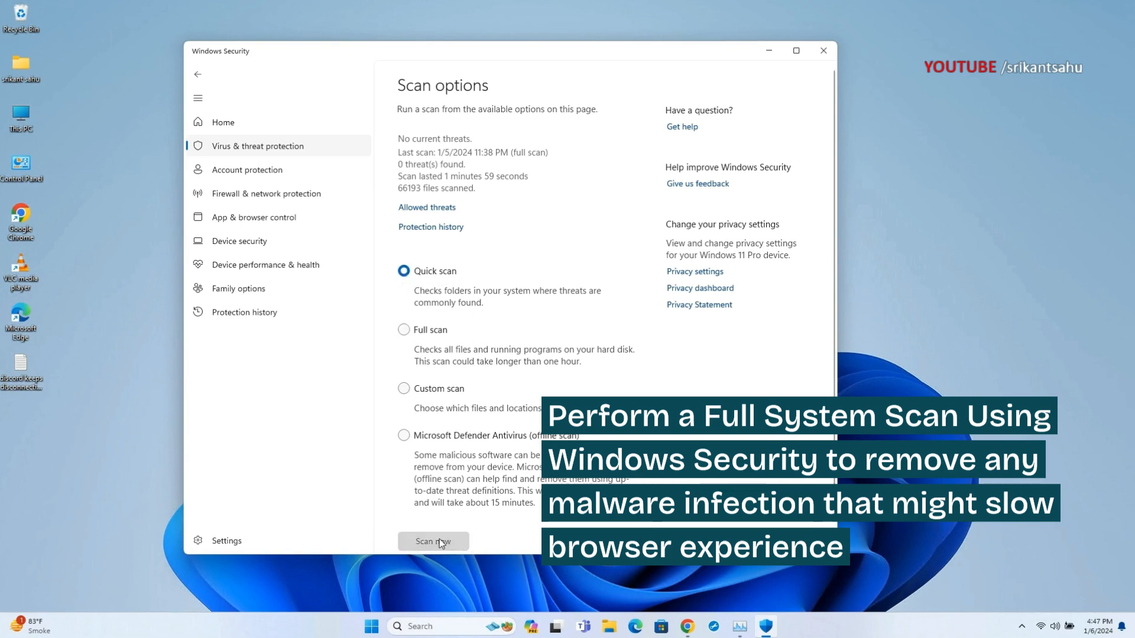
click(433, 541)
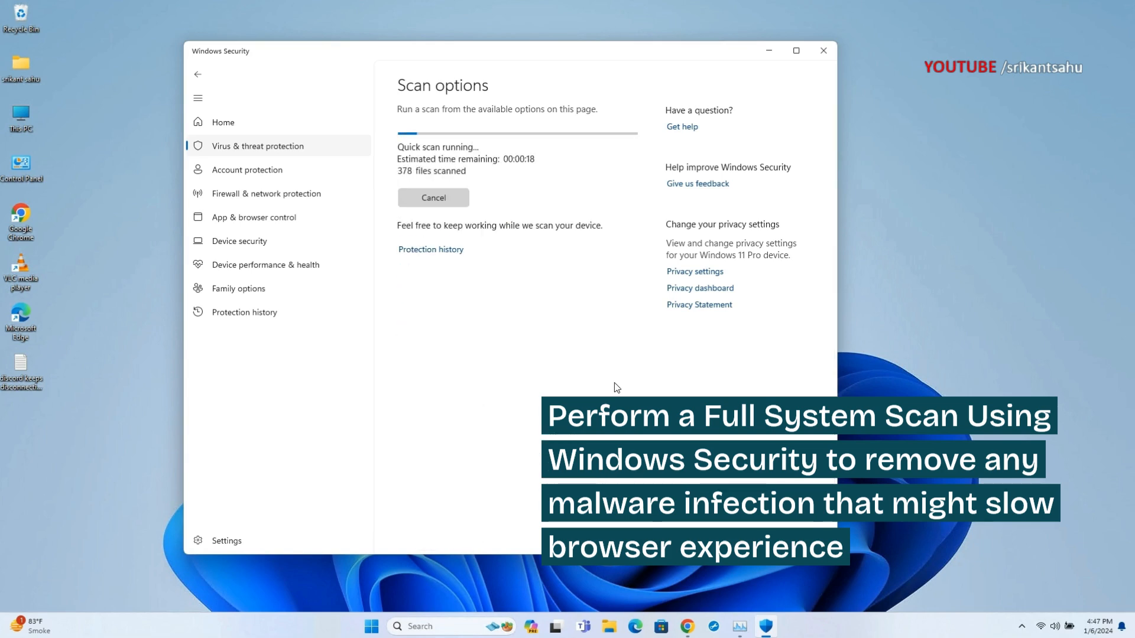